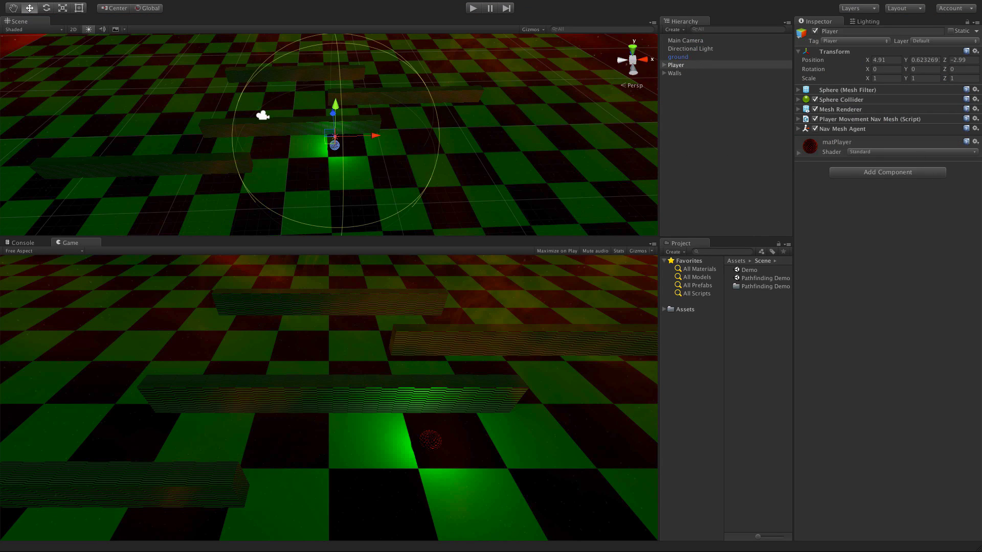
pyautogui.moveTo(441, 92)
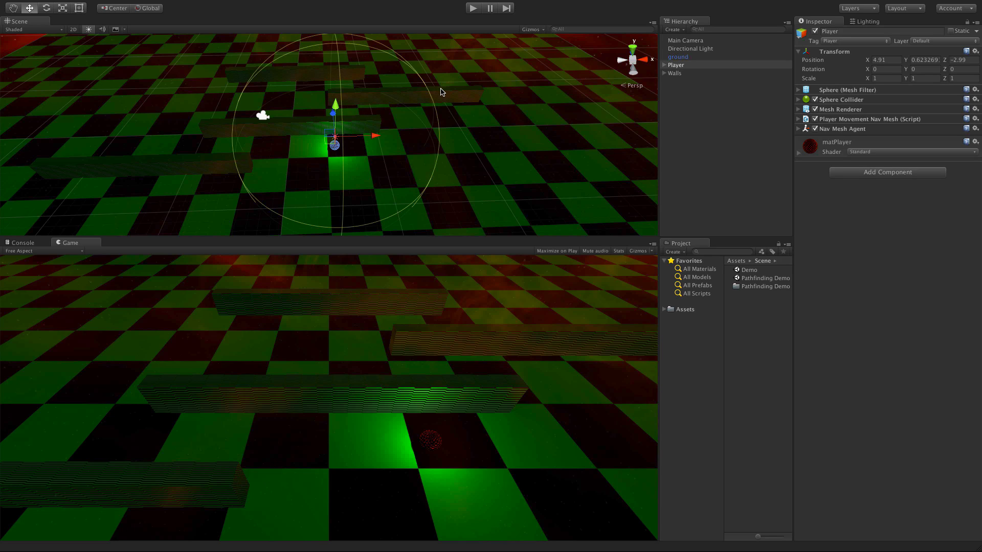
pyautogui.moveTo(596, 404)
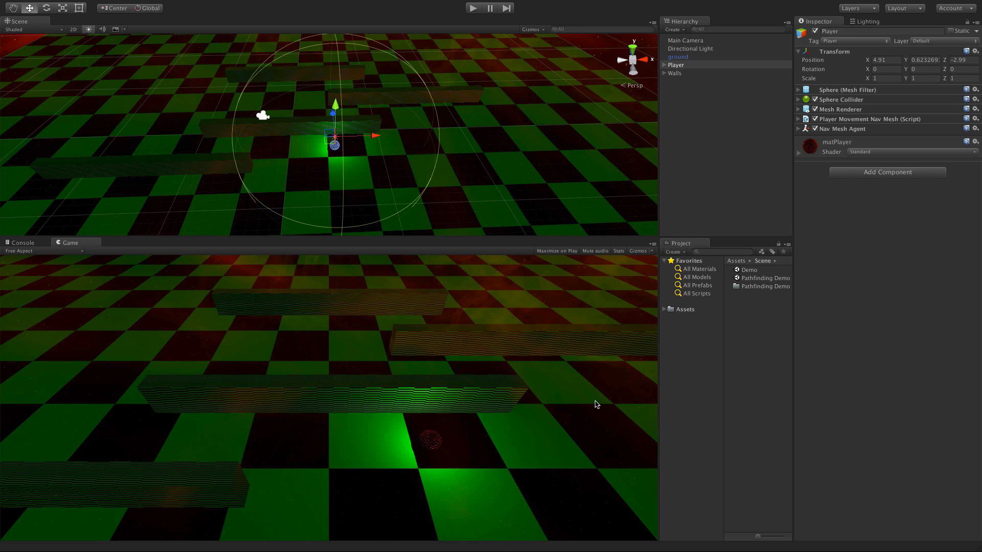
pyautogui.moveTo(515, 381)
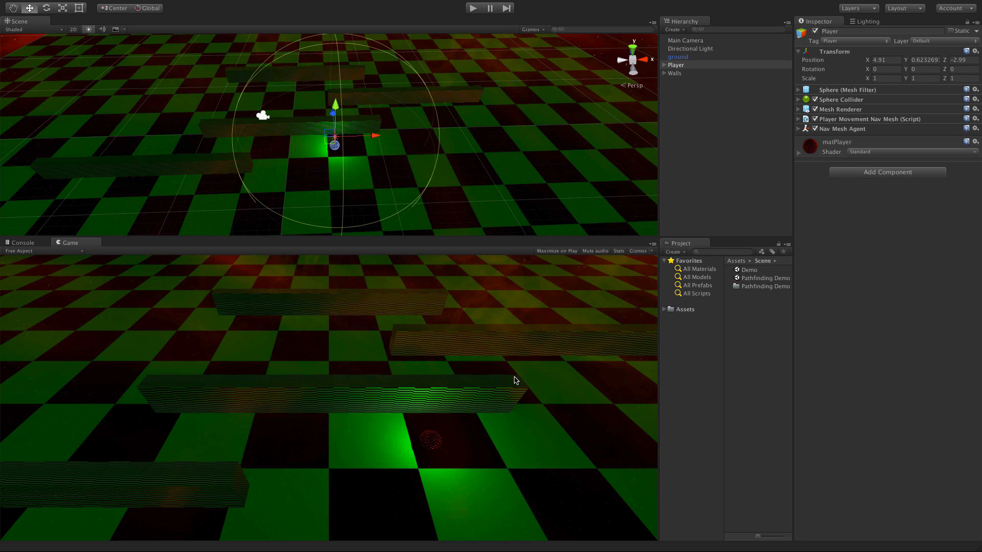
pyautogui.moveTo(529, 80)
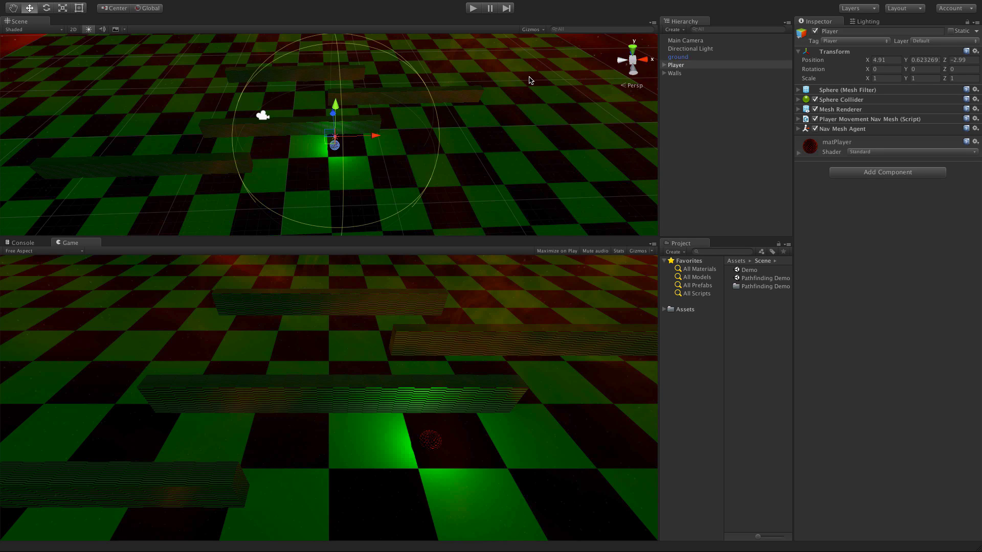
pyautogui.moveTo(475, 16)
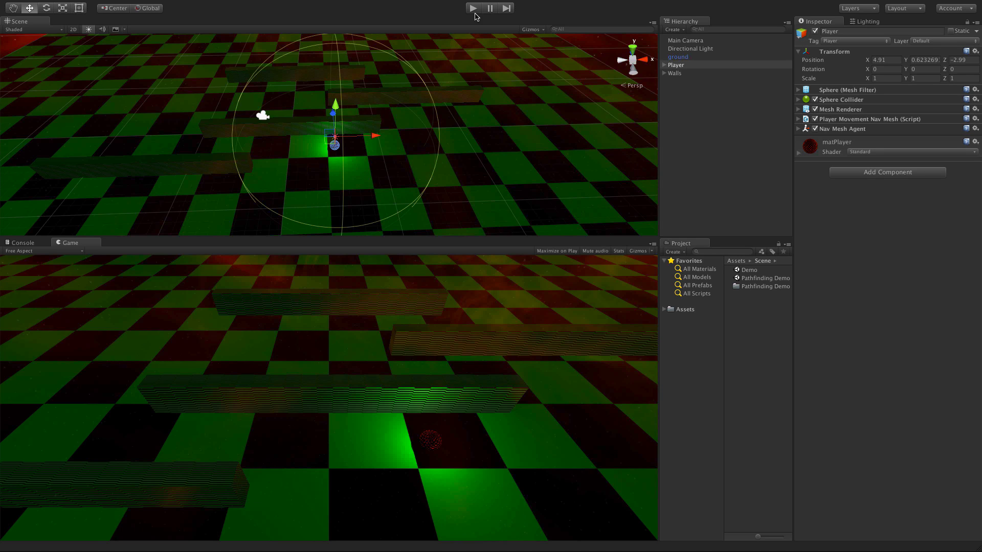
# Enter play mode to test the sphere player's pathfinding across the checkered floor.
pyautogui.click(472, 8)
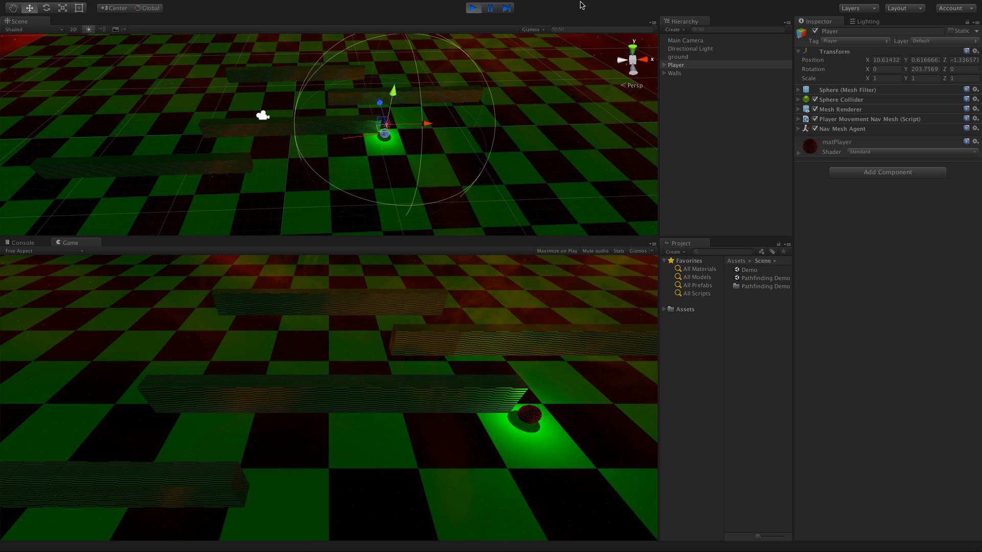
# Exit play mode and open PlayerMovementNavMesh.cs through the component's Edit Script option.
pyautogui.click(473, 8)
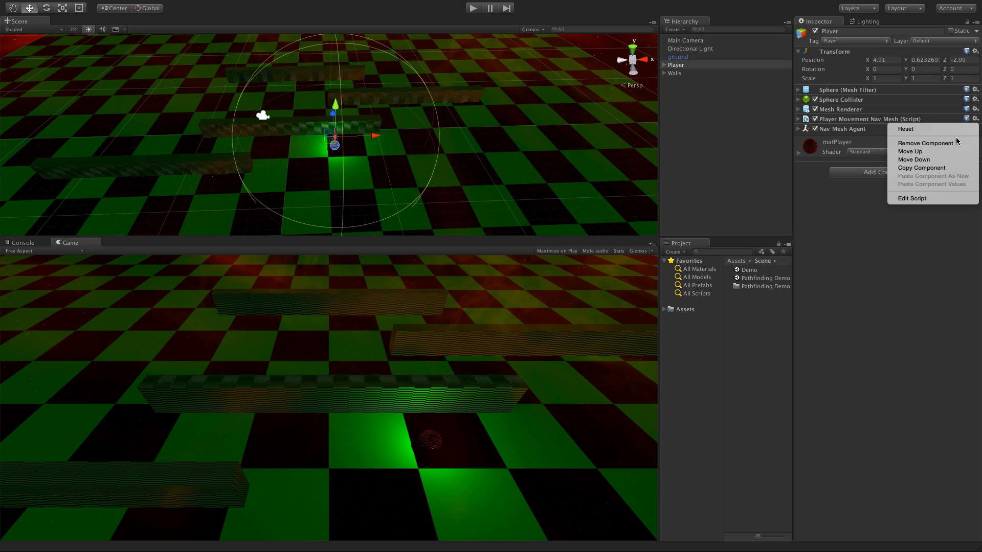
pyautogui.moveTo(925, 143)
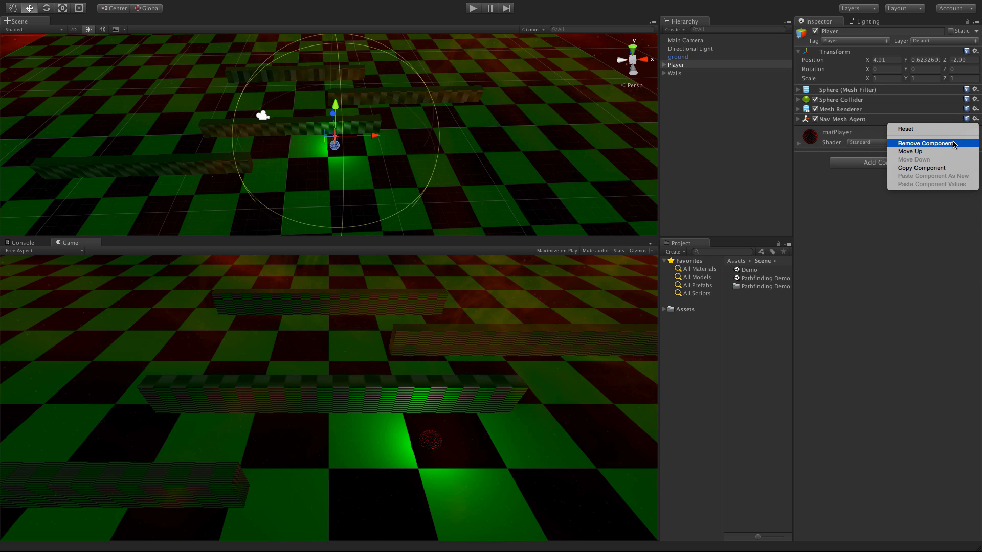
pyautogui.click(924, 143)
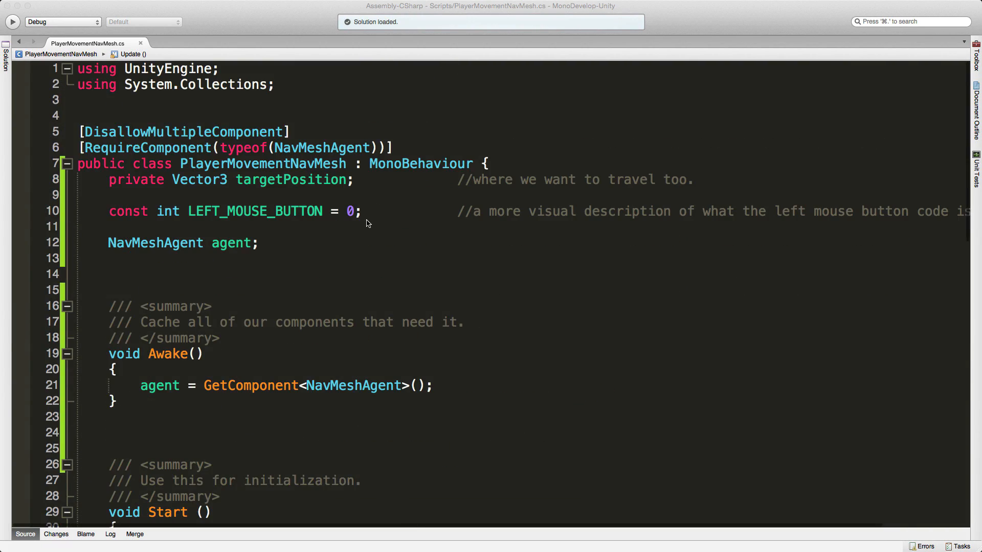
pyautogui.moveTo(494, 197)
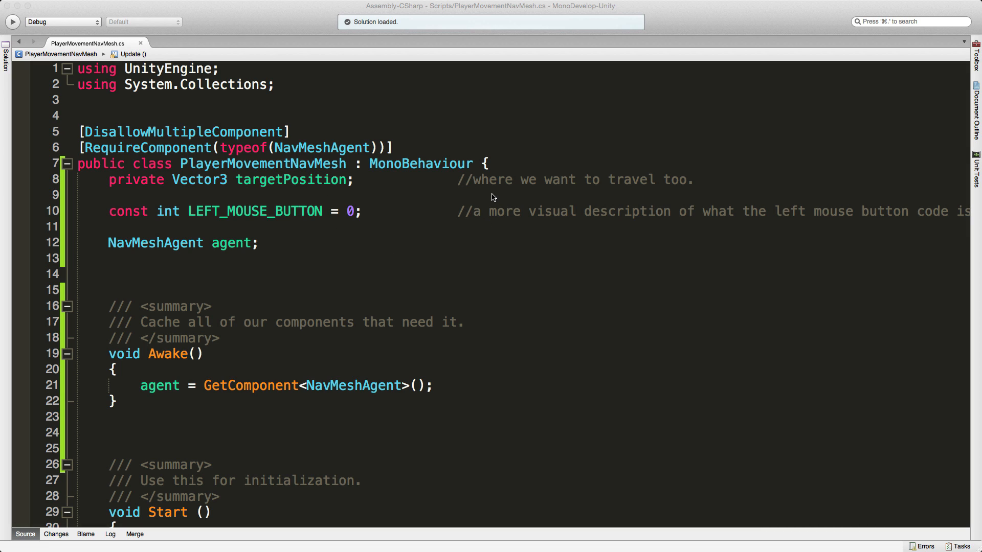
pyautogui.moveTo(402, 154)
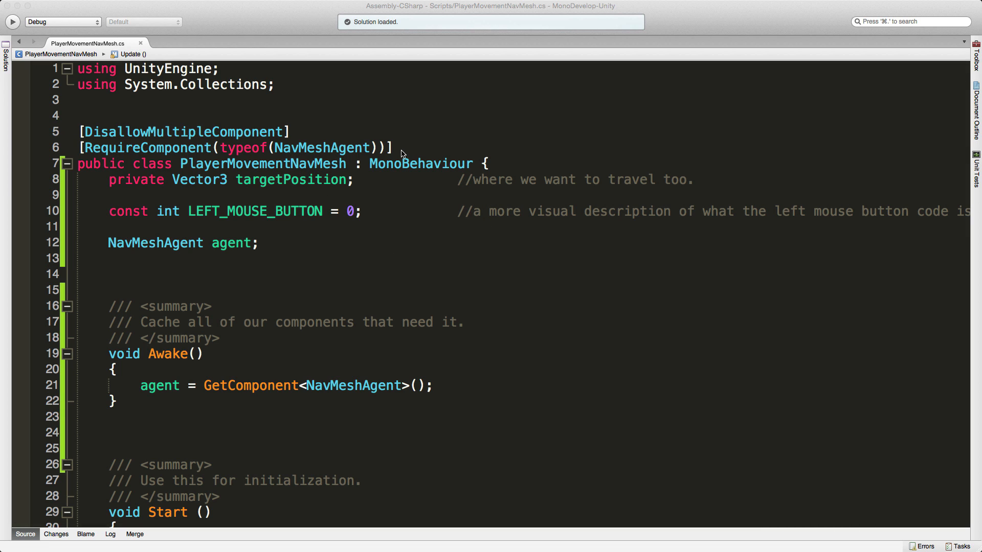
pyautogui.click(399, 148)
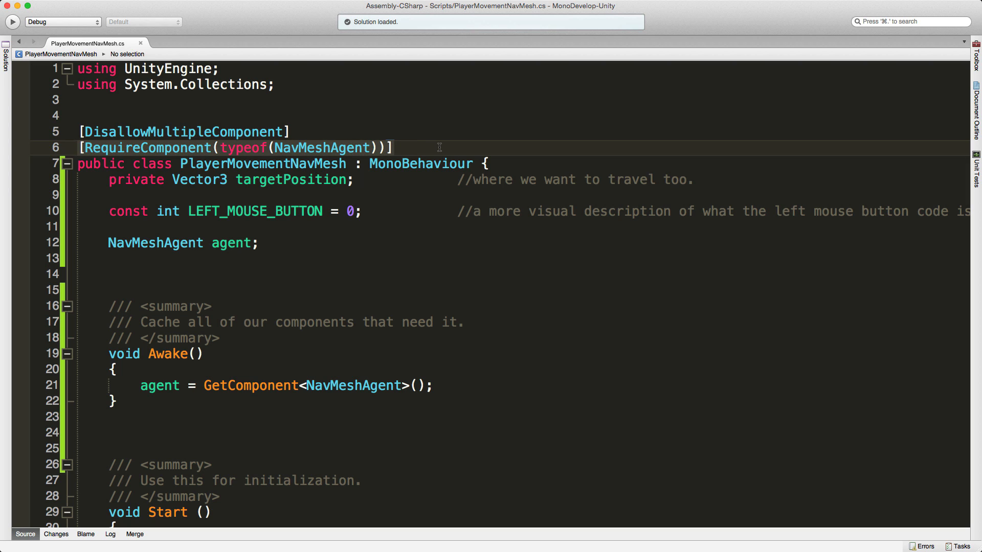
pyautogui.moveTo(208, 356)
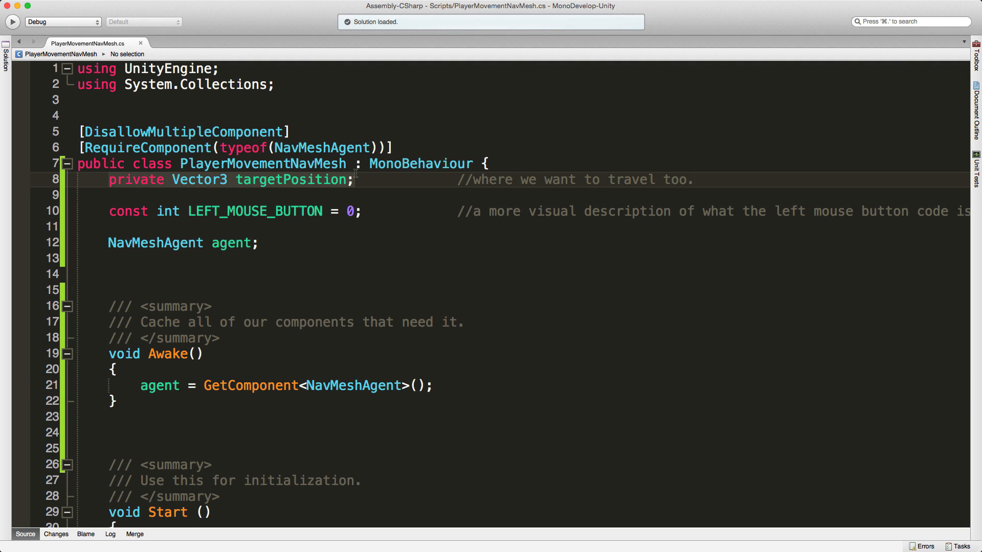
pyautogui.click(127, 211)
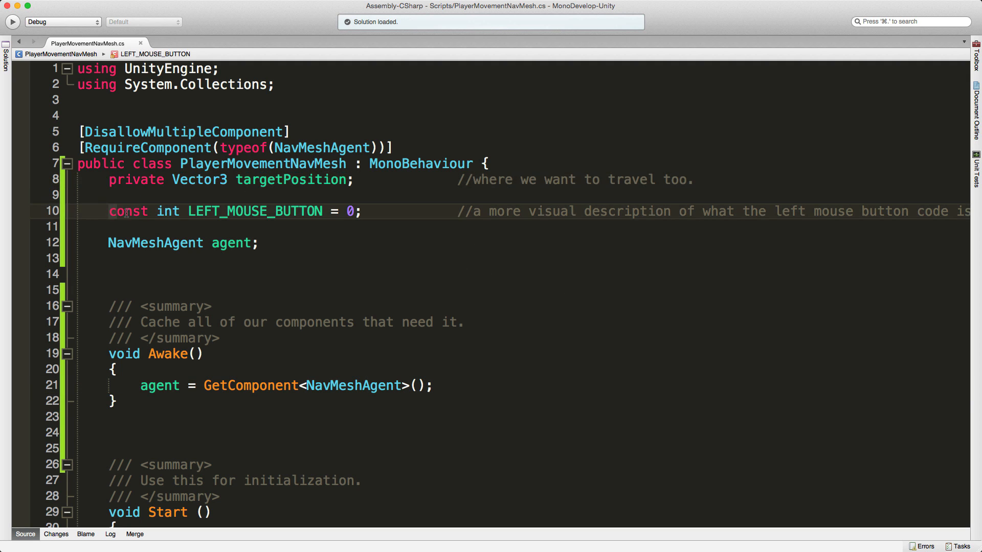
pyautogui.click(237, 218)
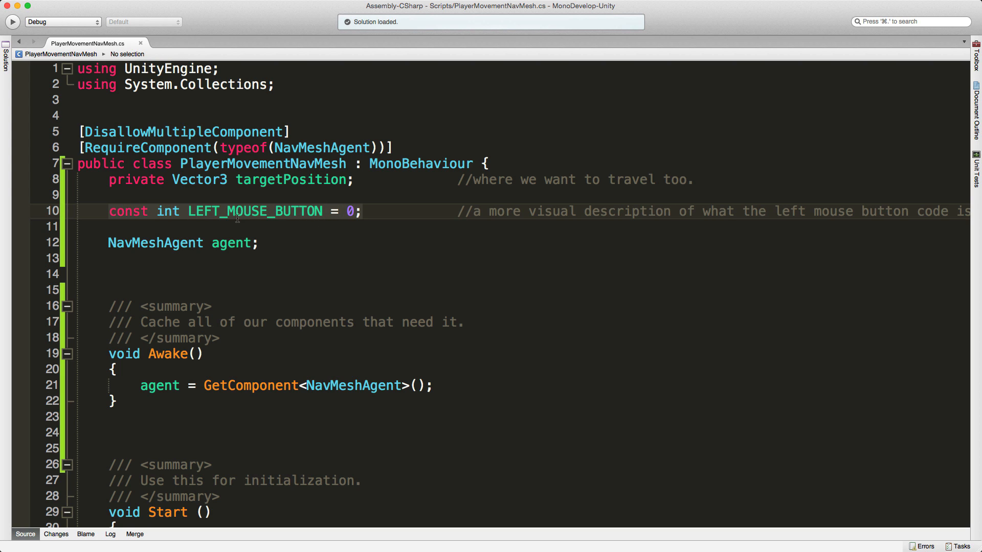
pyautogui.moveTo(292, 228)
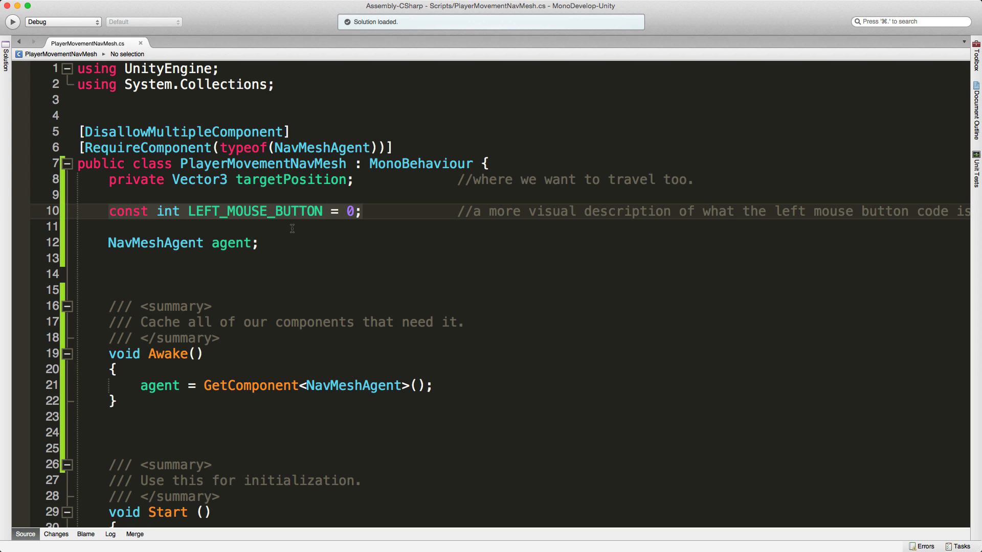
pyautogui.click(245, 243)
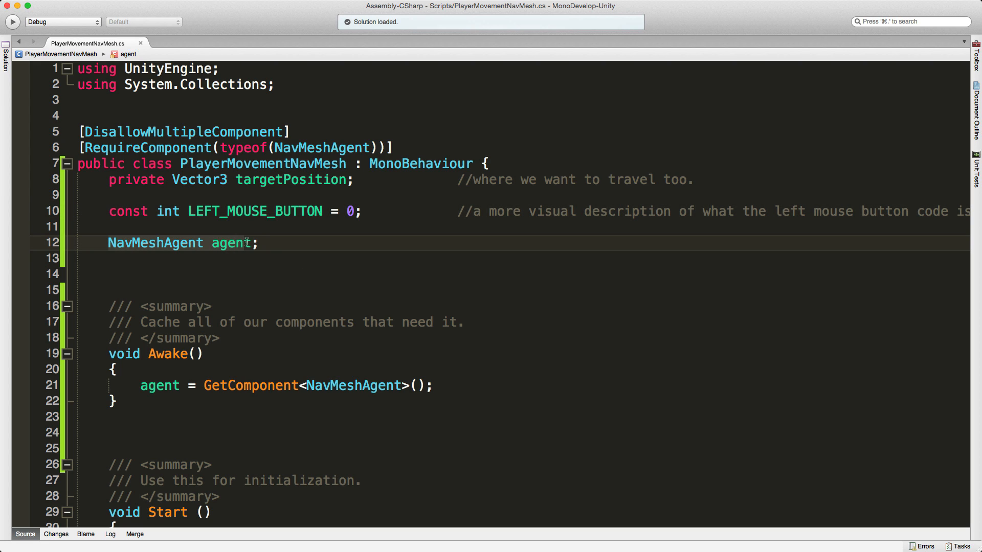
pyautogui.click(238, 243)
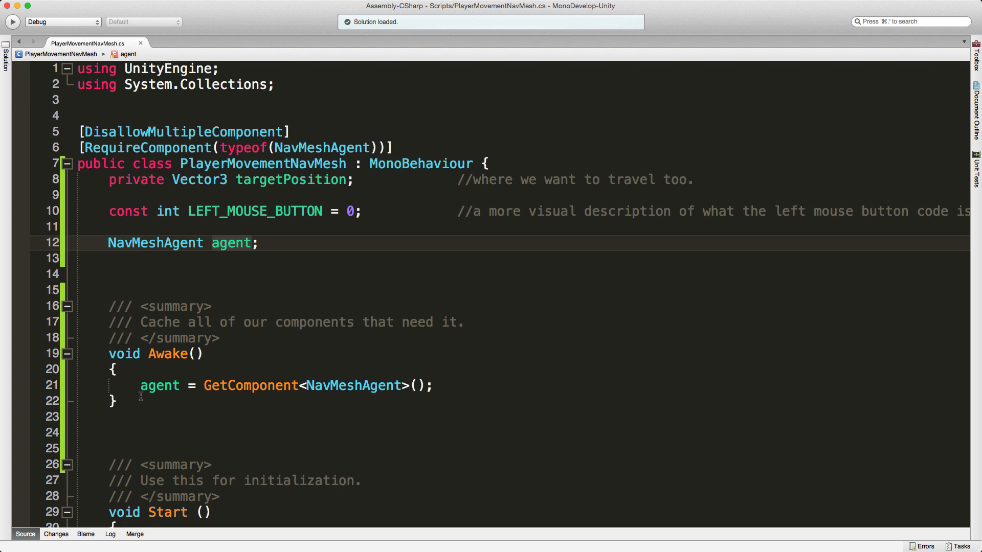
pyautogui.click(204, 386)
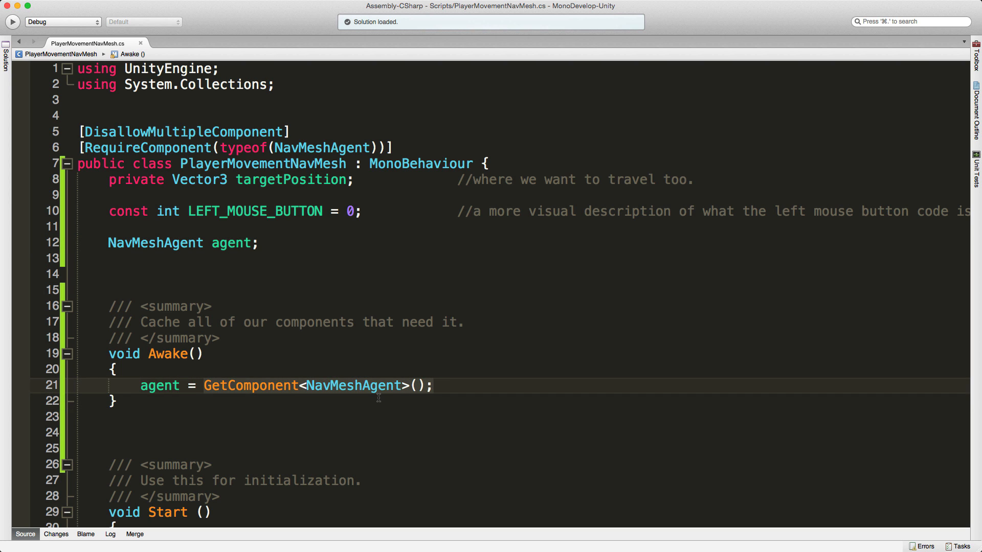
pyautogui.scroll(-3)
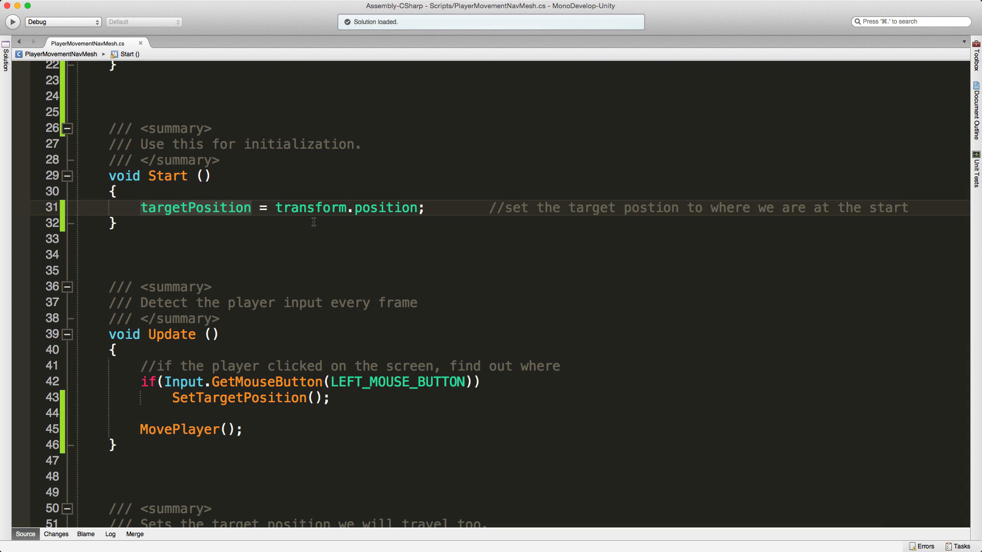
pyautogui.scroll(-3)
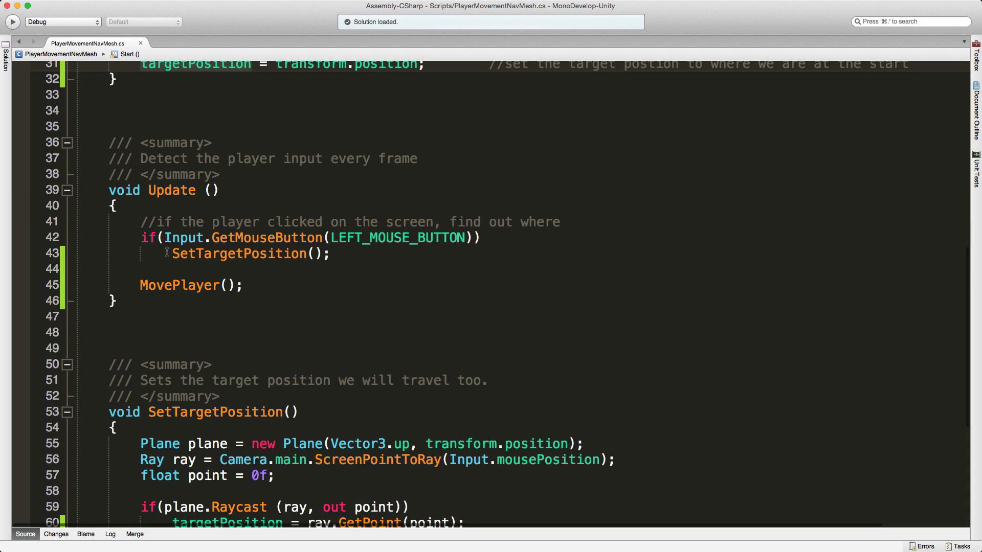
pyautogui.moveTo(238, 254)
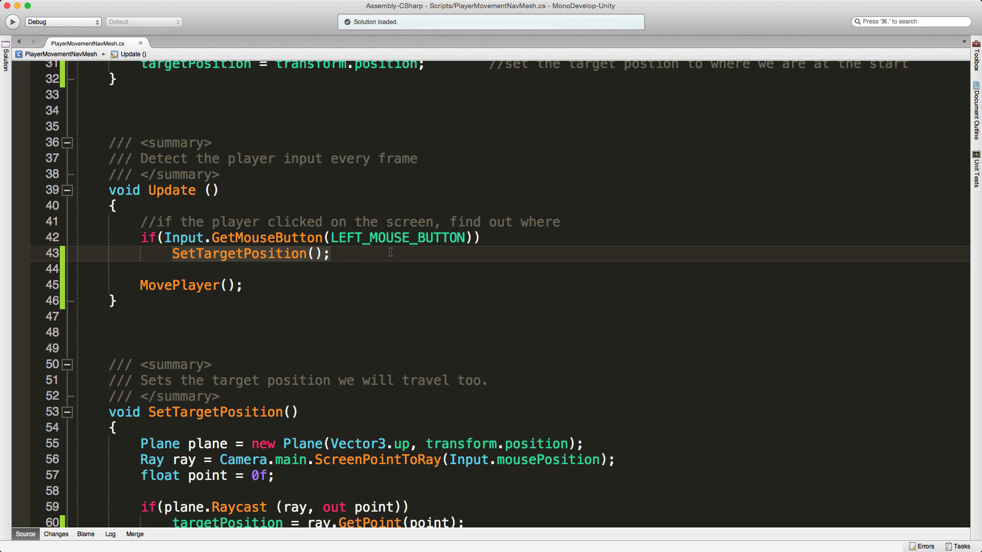
pyautogui.scroll(-3)
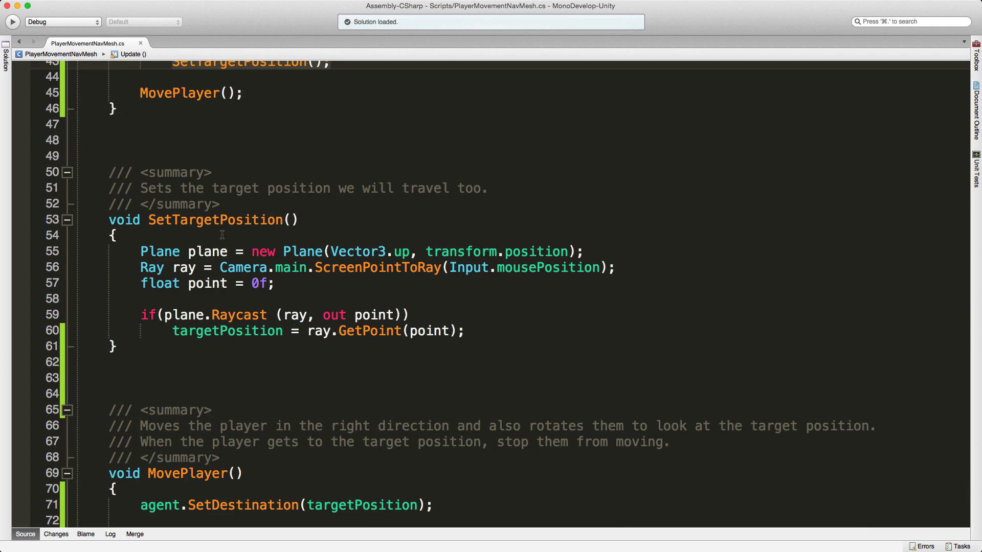
pyautogui.moveTo(330, 432)
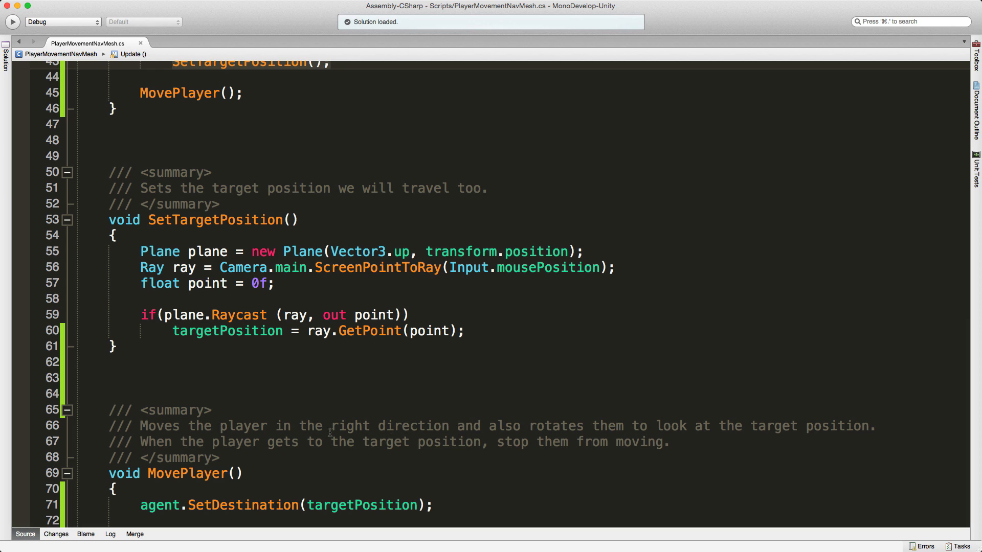
pyautogui.moveTo(237, 290)
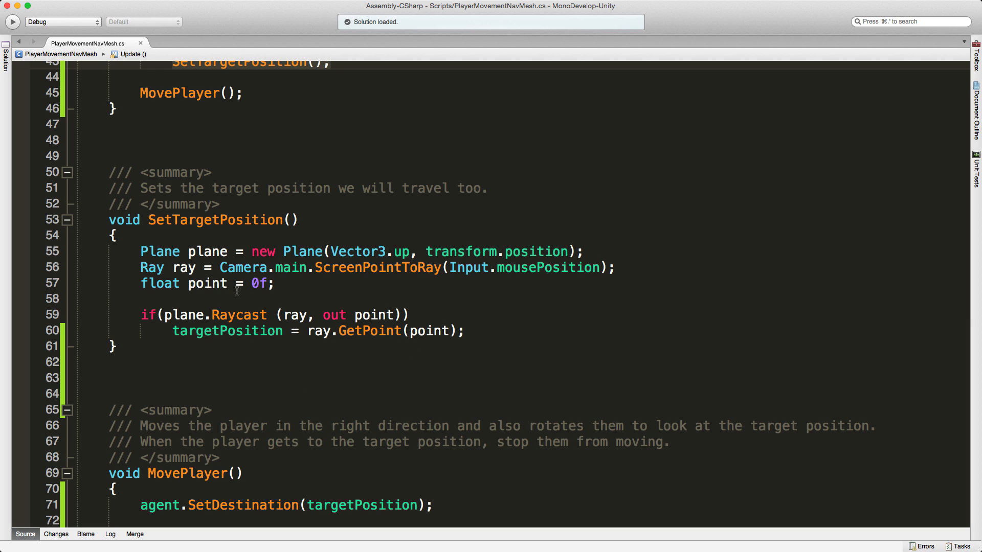
pyautogui.moveTo(135, 251)
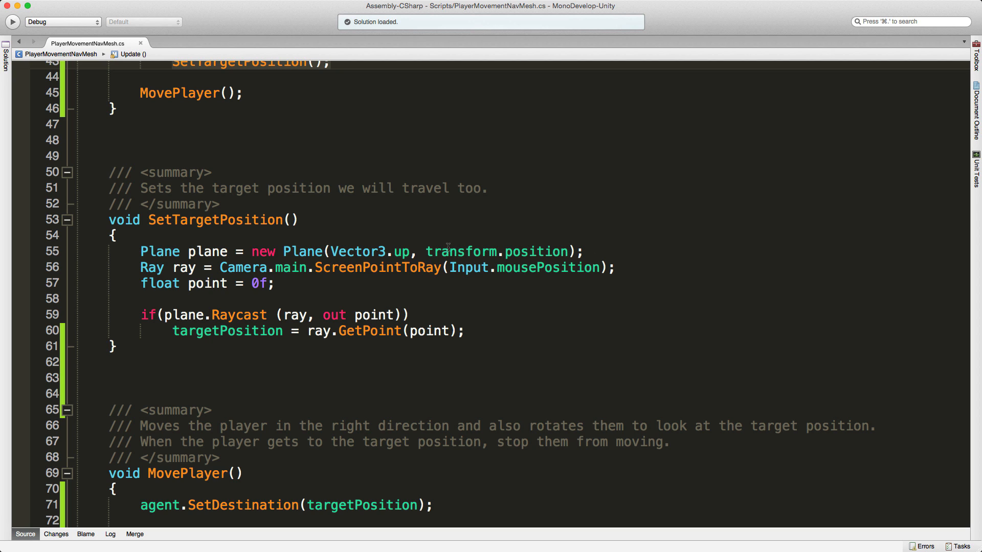
pyautogui.click(150, 267)
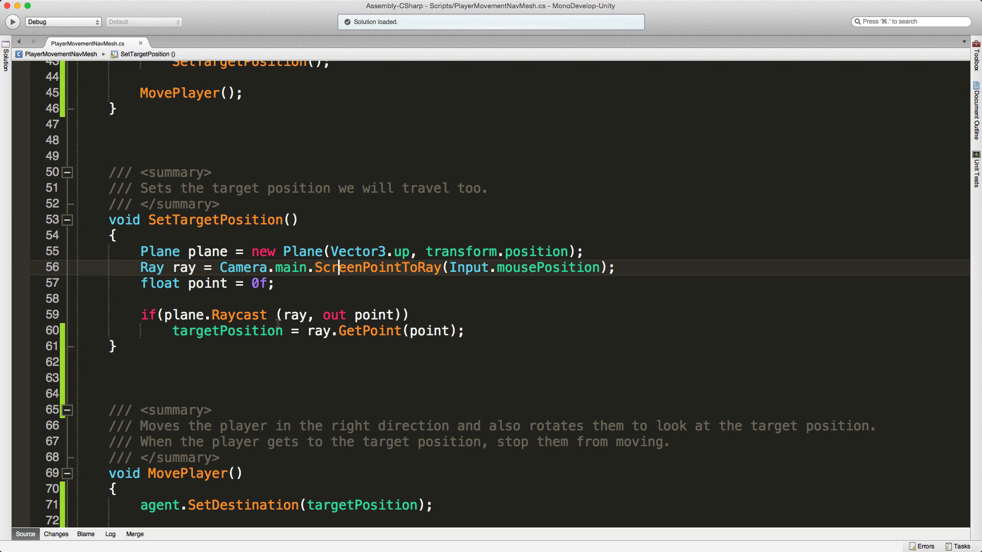
pyautogui.moveTo(227, 330)
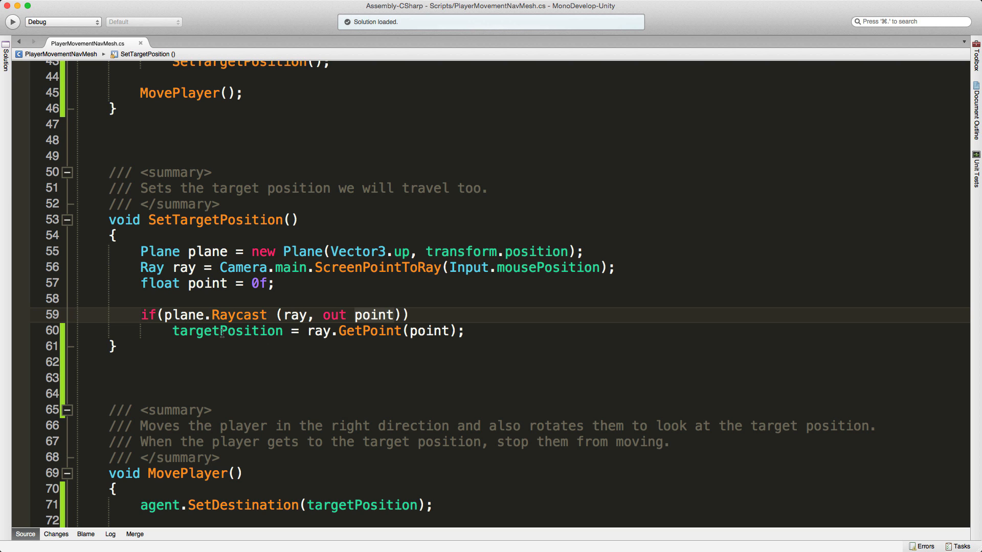
pyautogui.scroll(-3)
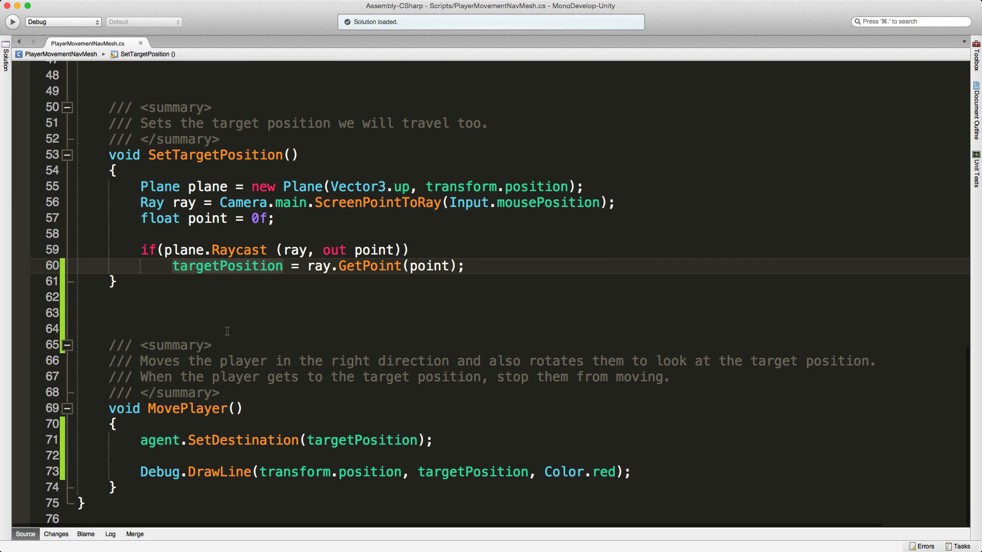
pyautogui.scroll(3)
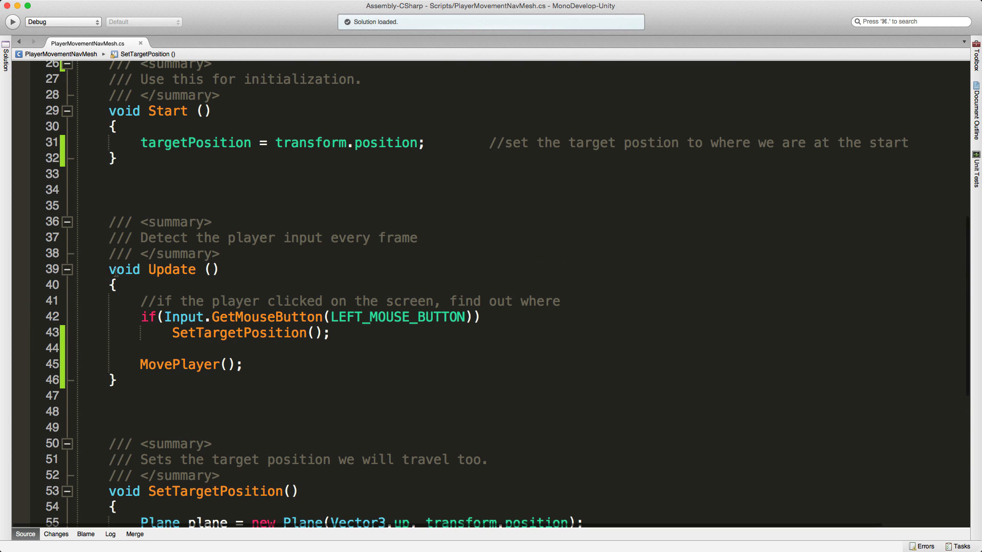
pyautogui.click(244, 364)
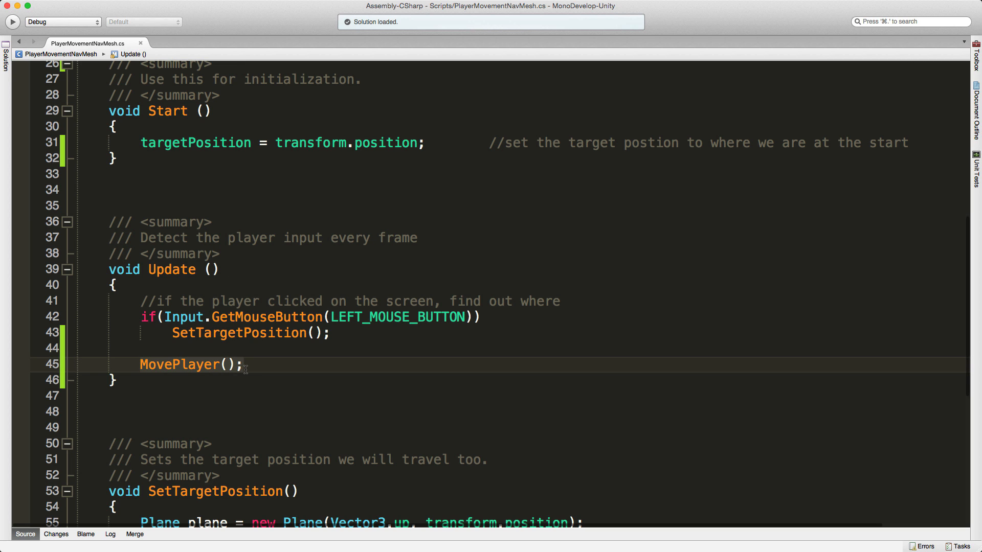
pyautogui.scroll(-3)
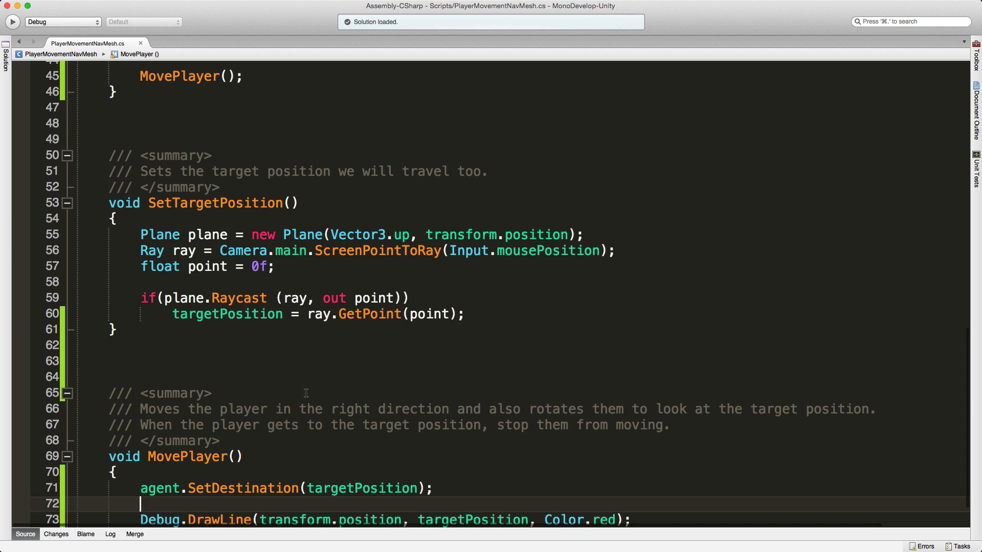
pyautogui.scroll(-3)
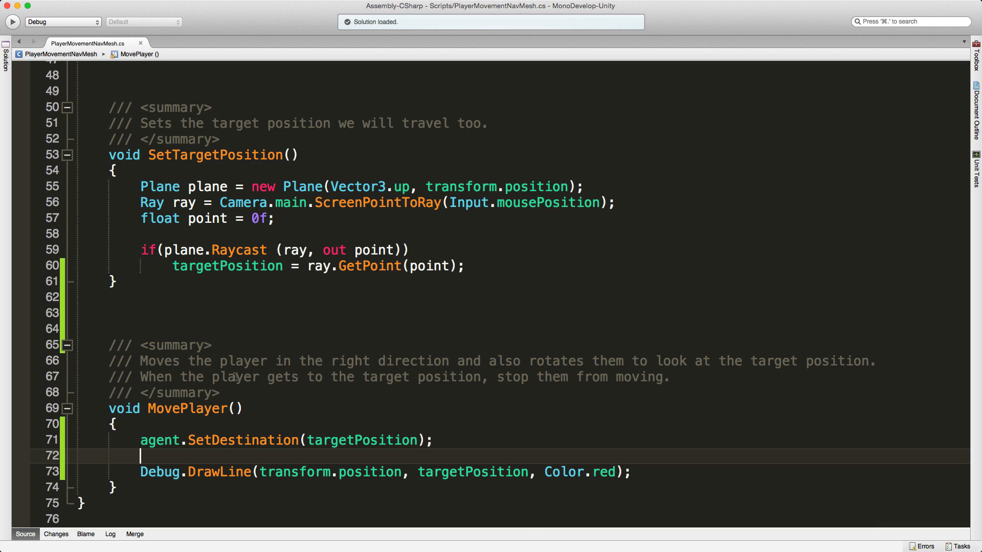
pyautogui.scroll(3)
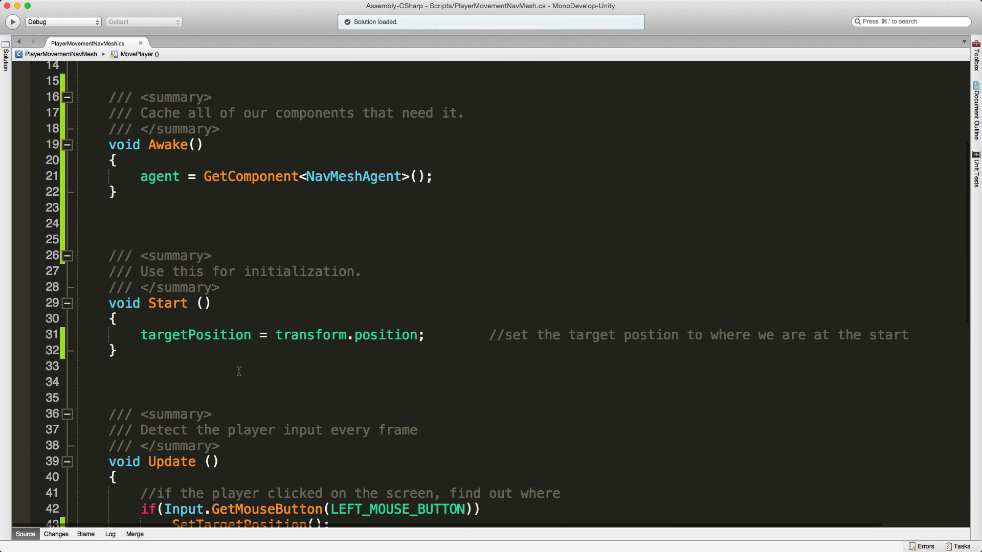
pyautogui.scroll(3)
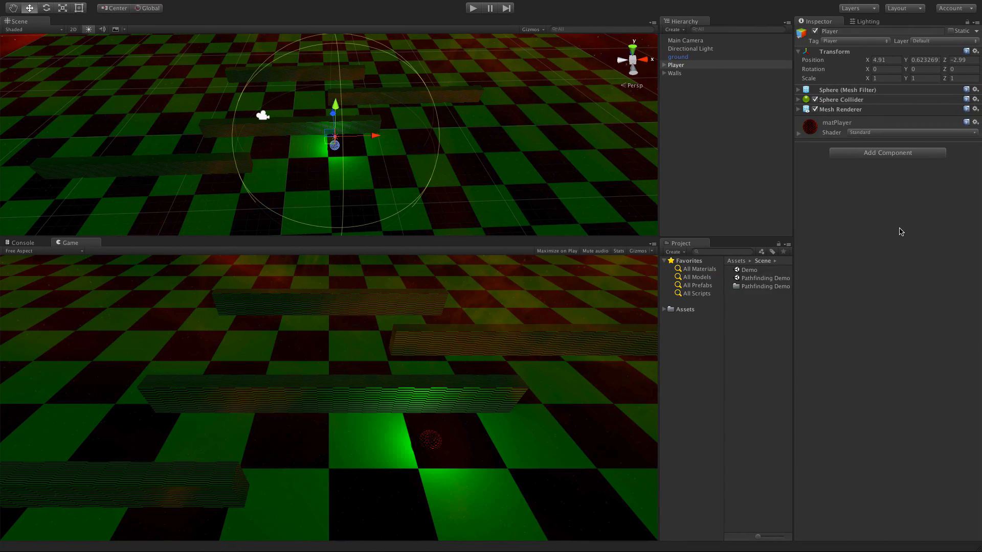
pyautogui.moveTo(890, 241)
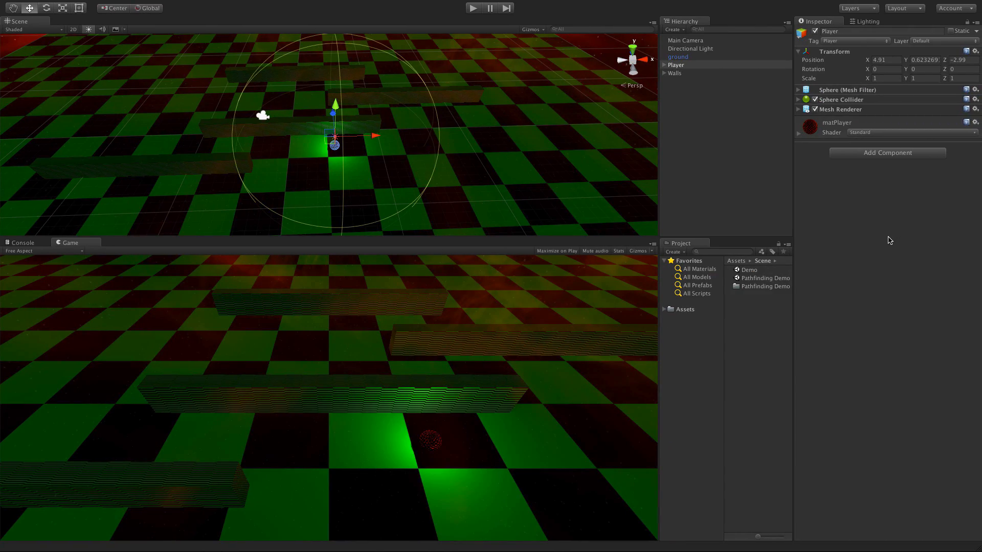
pyautogui.click(678, 56)
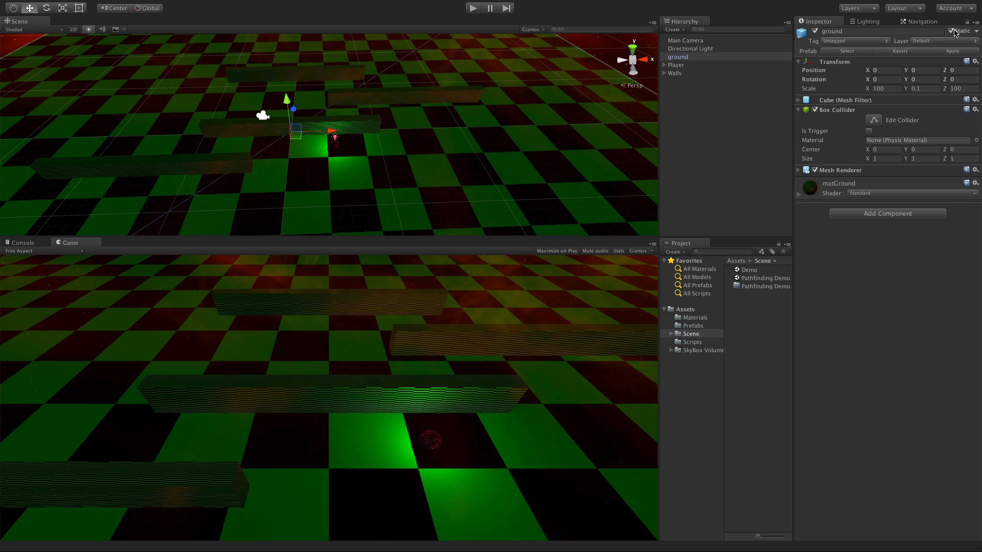
pyautogui.click(684, 80)
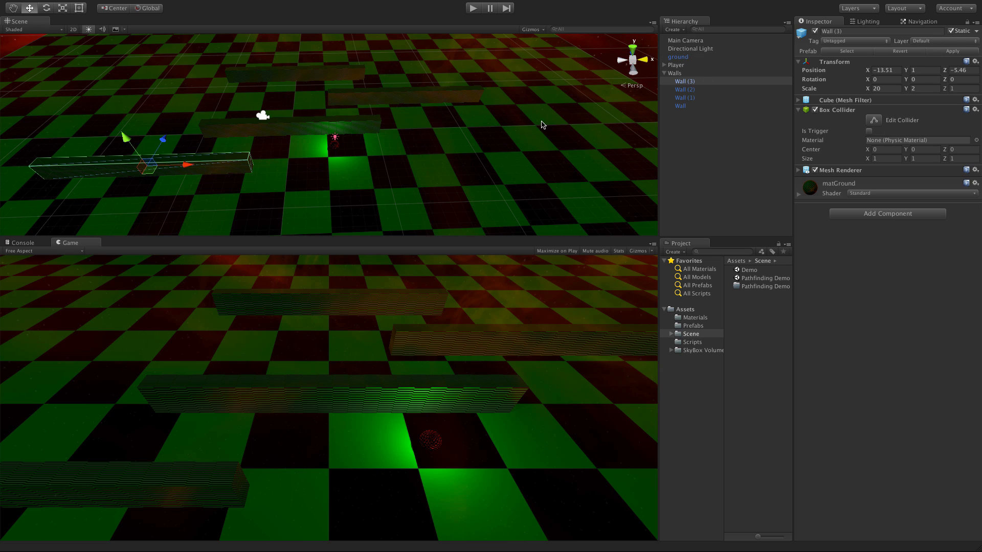
pyautogui.moveTo(857, 83)
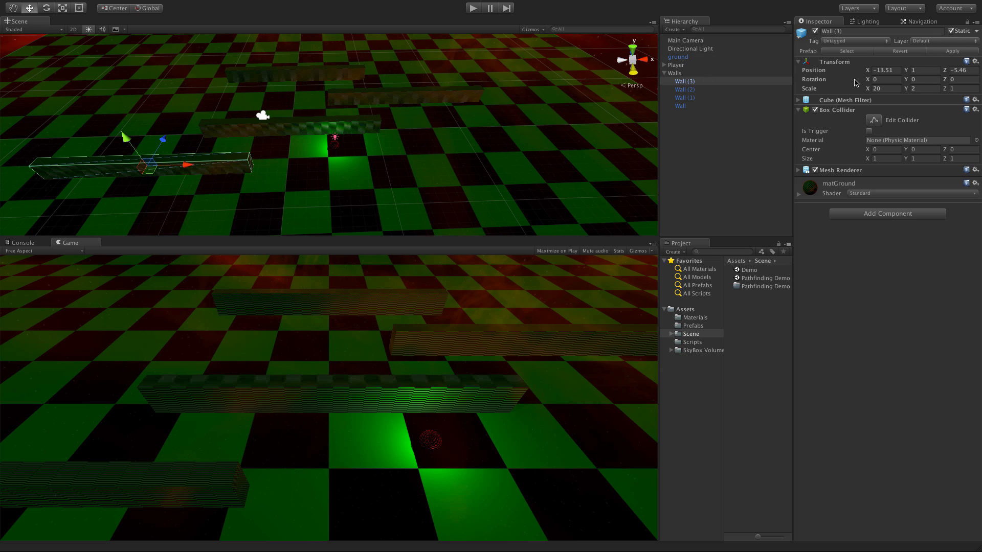
pyautogui.moveTo(416, 147)
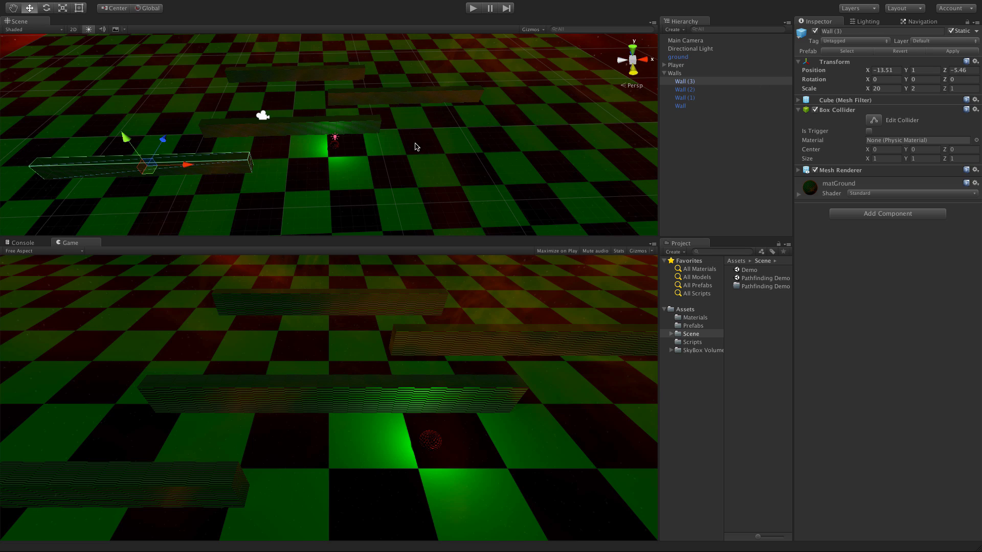
pyautogui.moveTo(677, 93)
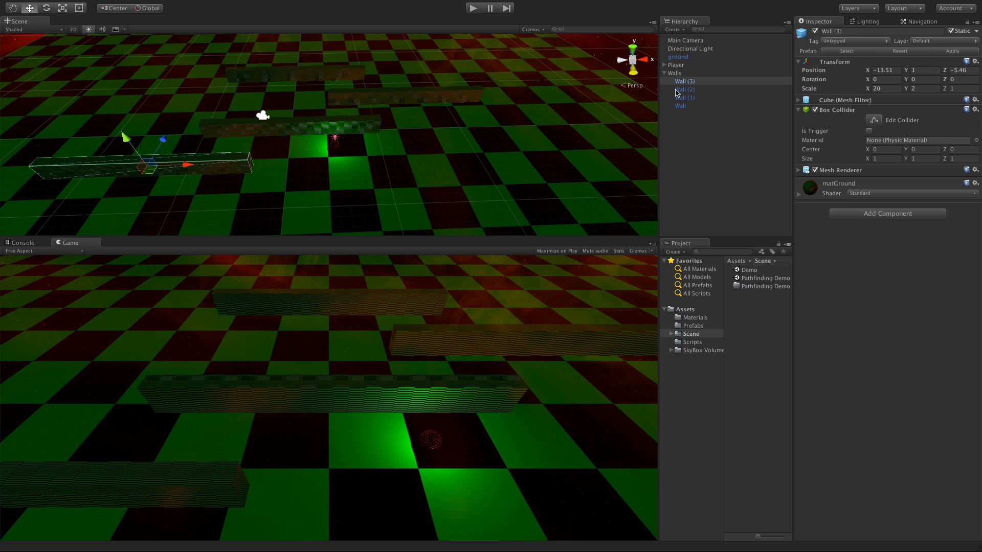
pyautogui.click(674, 73)
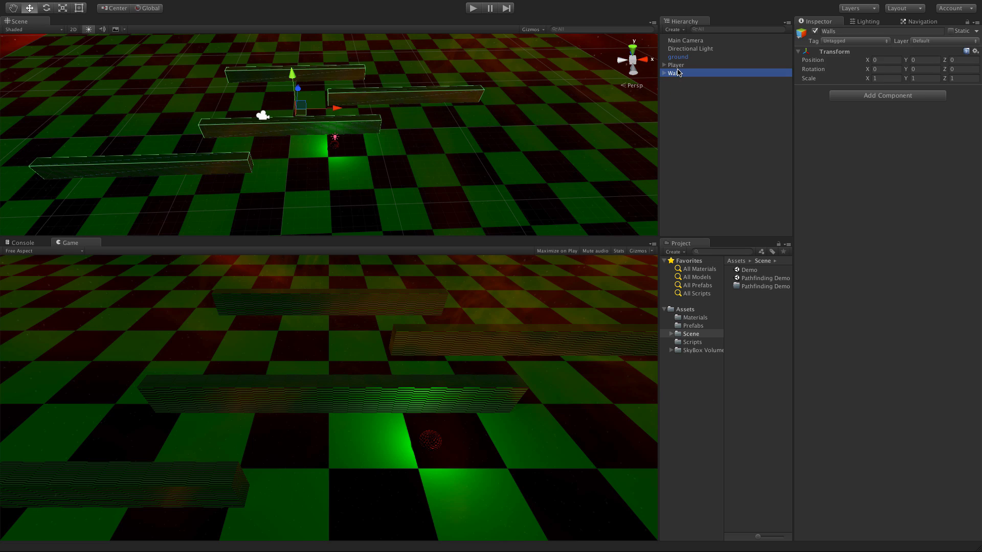
pyautogui.moveTo(674, 97)
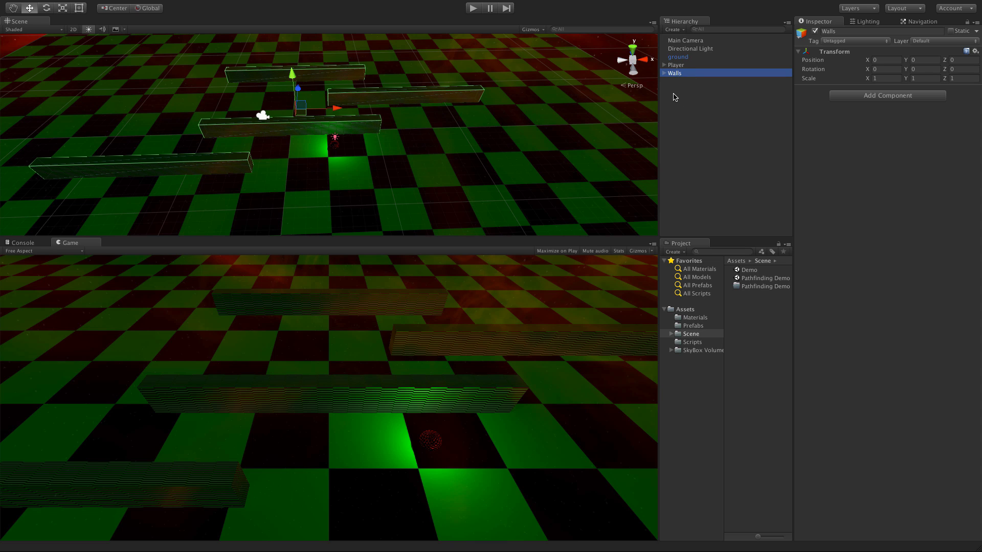
pyautogui.moveTo(744, 123)
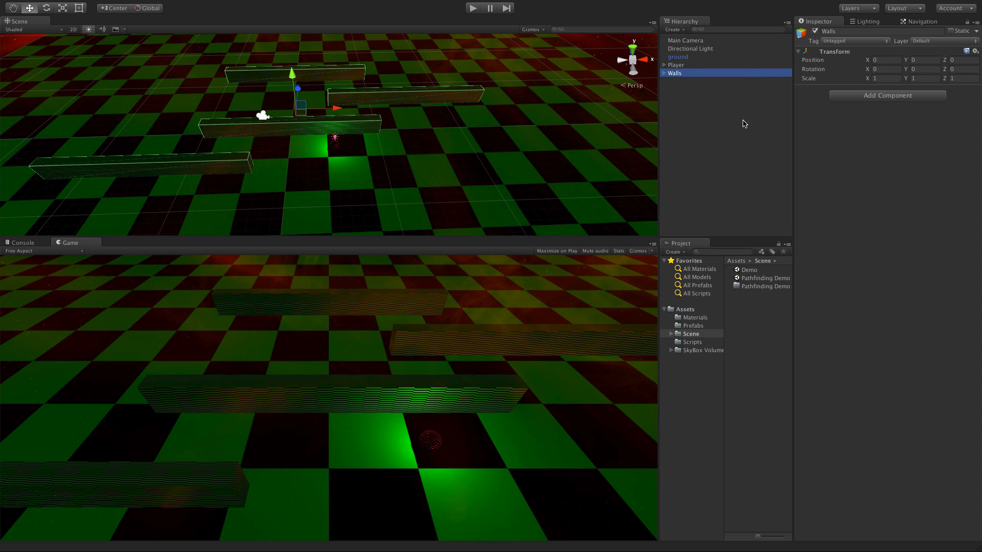
pyautogui.moveTo(792, 100)
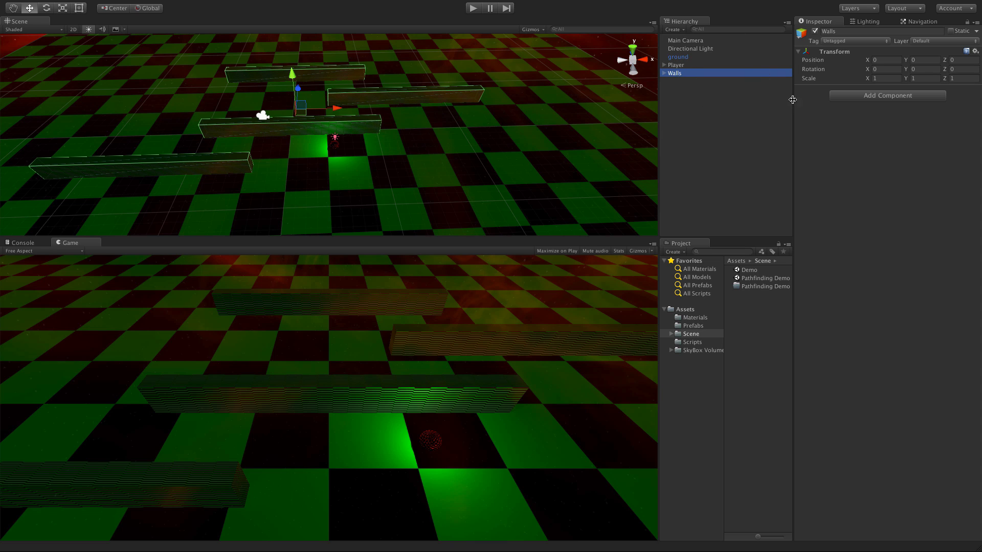
# Select ground and open Window > Navigation to show it as Navigation Static and Walkable.
pyautogui.click(678, 57)
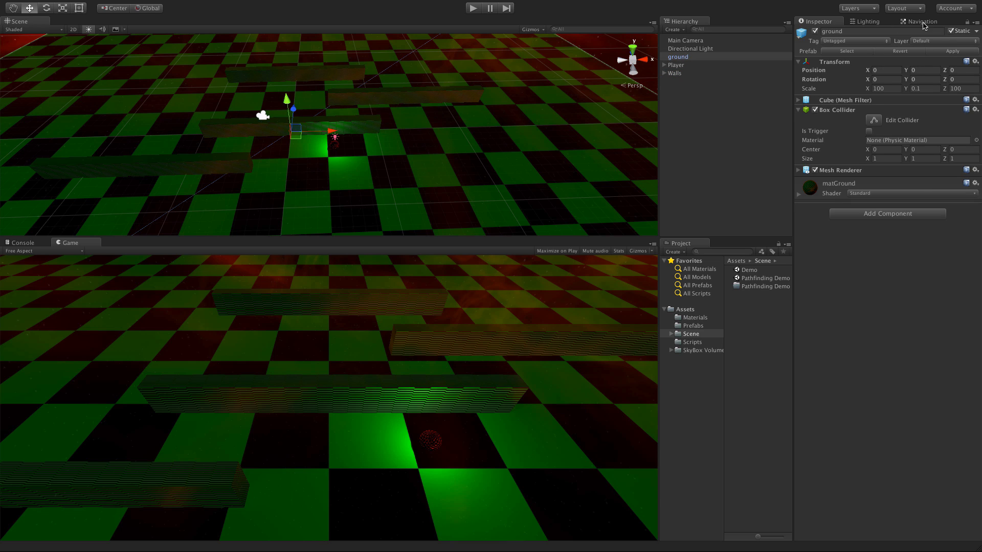
pyautogui.click(921, 21)
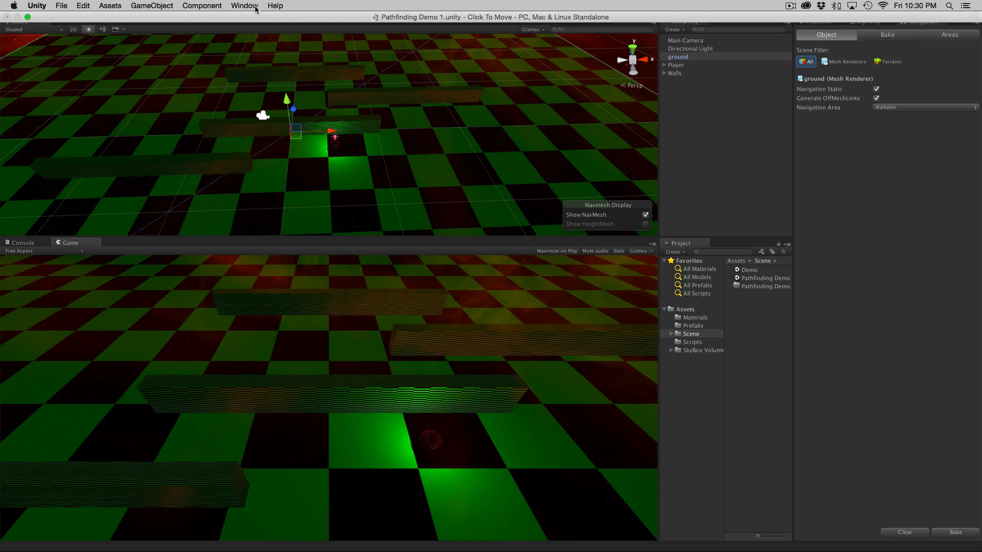
pyautogui.click(245, 6)
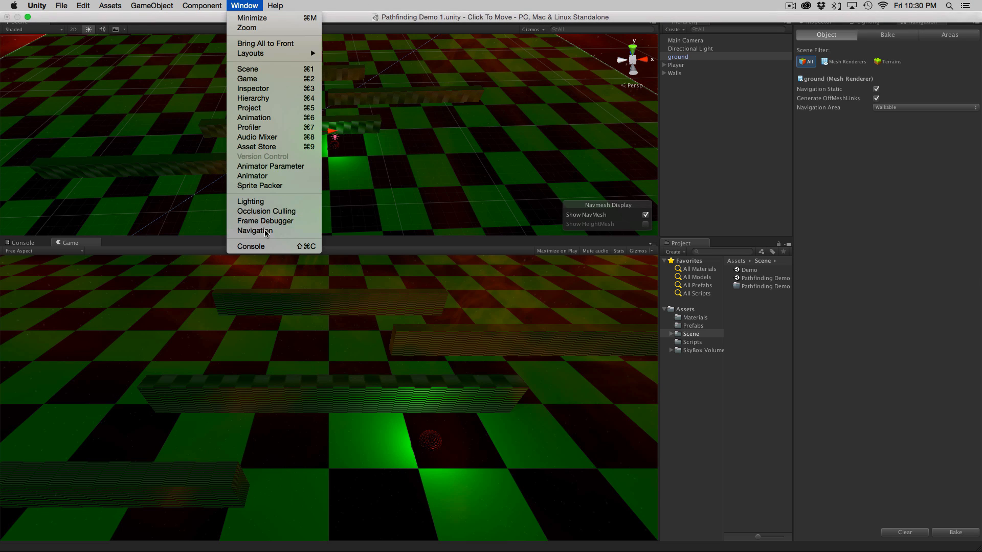
pyautogui.click(254, 231)
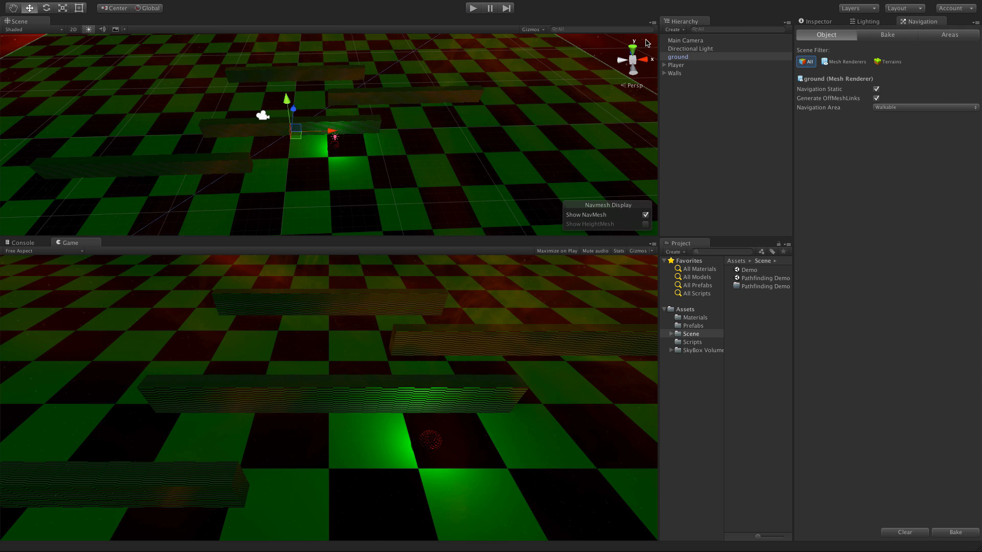
pyautogui.moveTo(905, 172)
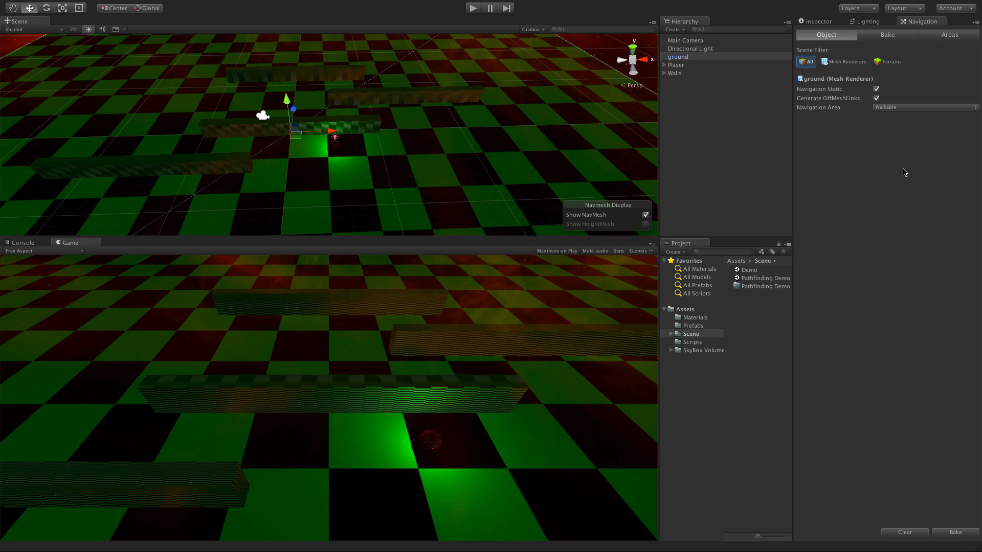
pyautogui.moveTo(887, 39)
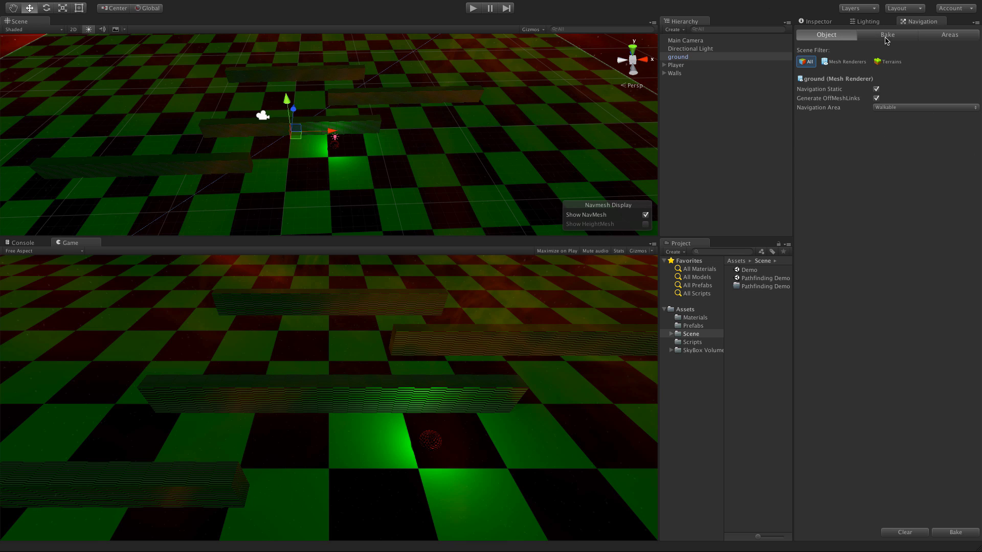
# Review Bake settings (radius 0.5, height 2, slope 45, step 0.4), toggling Advanced.
pyautogui.click(886, 34)
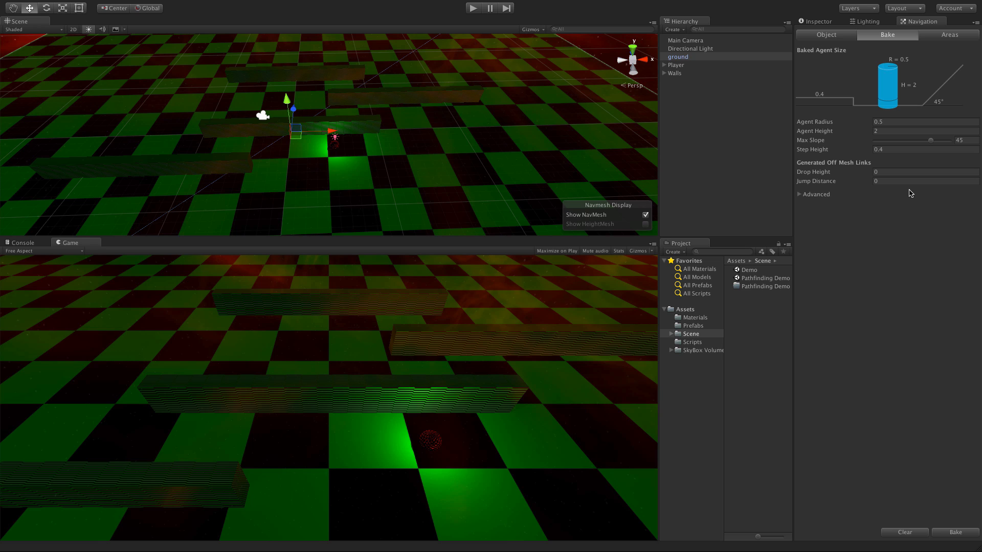
pyautogui.moveTo(900, 170)
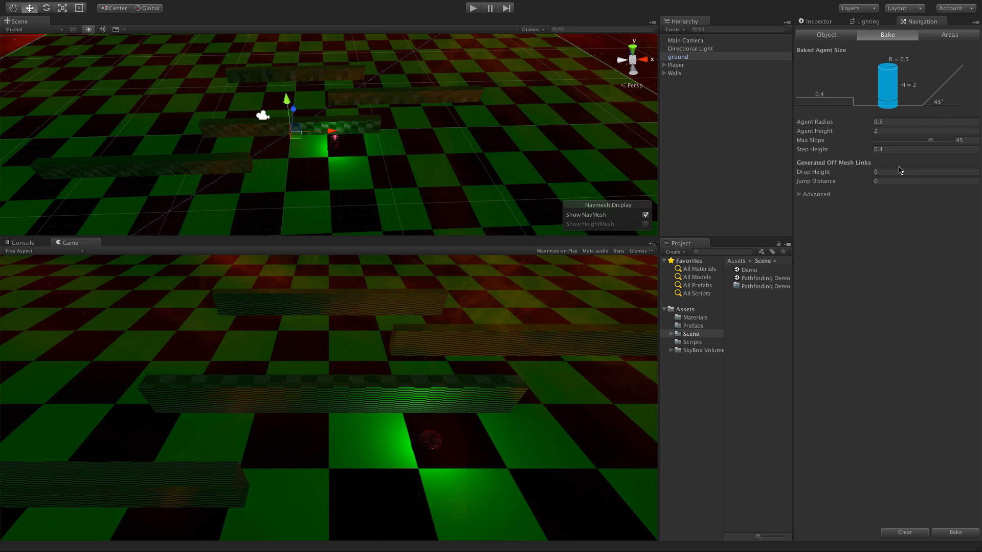
pyautogui.moveTo(887, 106)
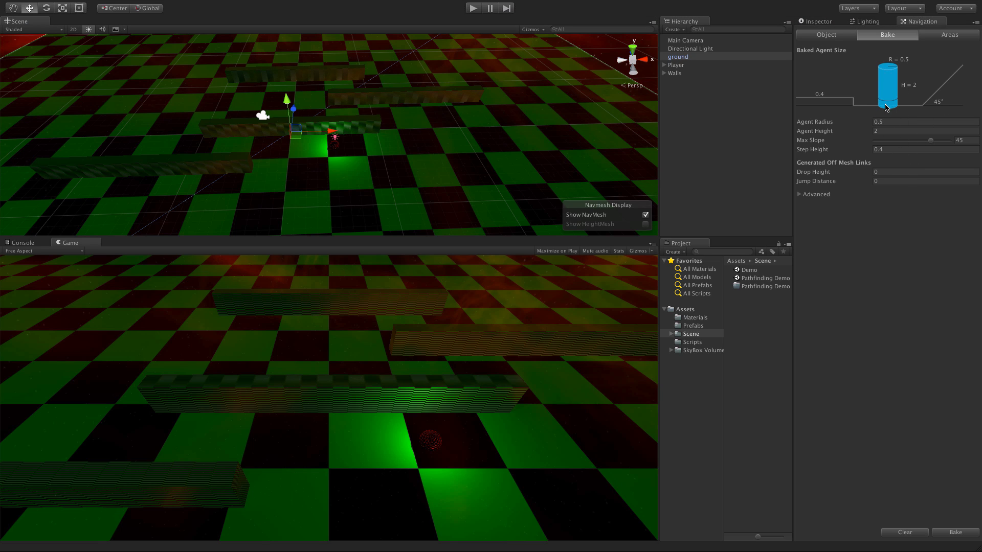
pyautogui.moveTo(862, 110)
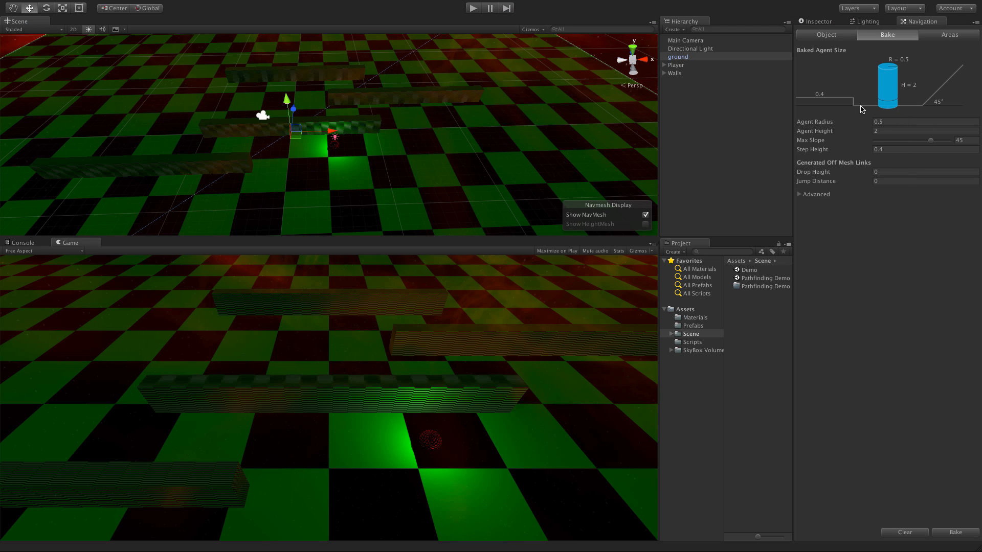
pyautogui.moveTo(963, 81)
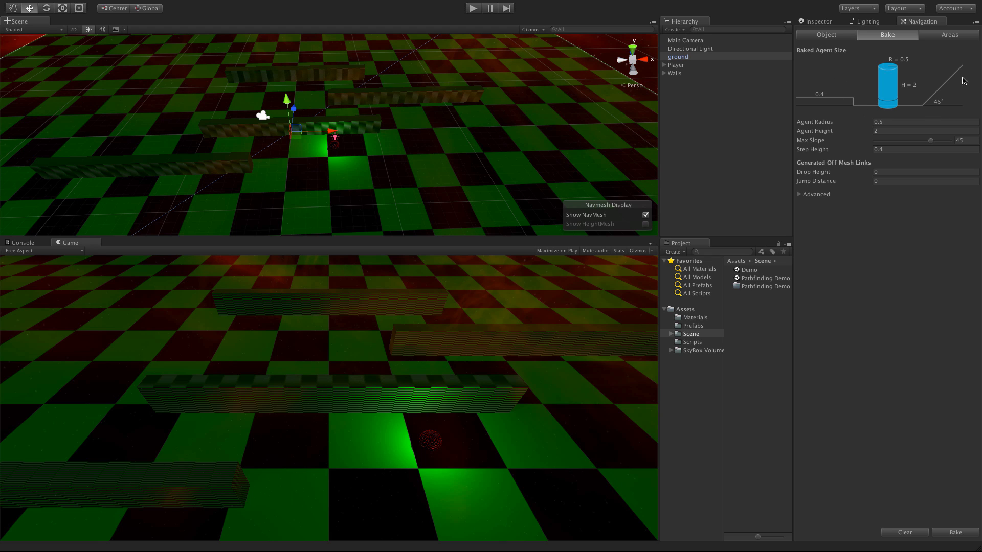
pyautogui.moveTo(946, 84)
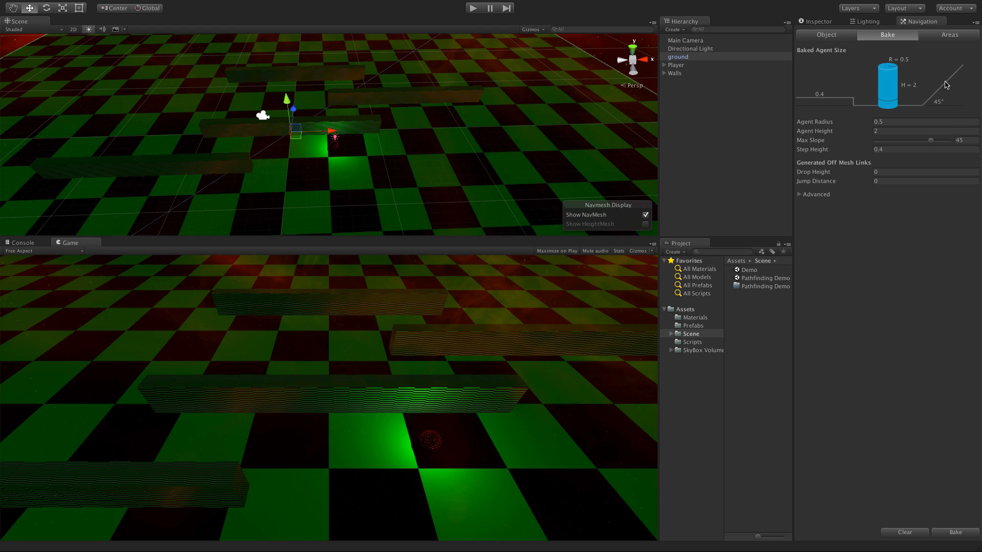
pyautogui.moveTo(963, 69)
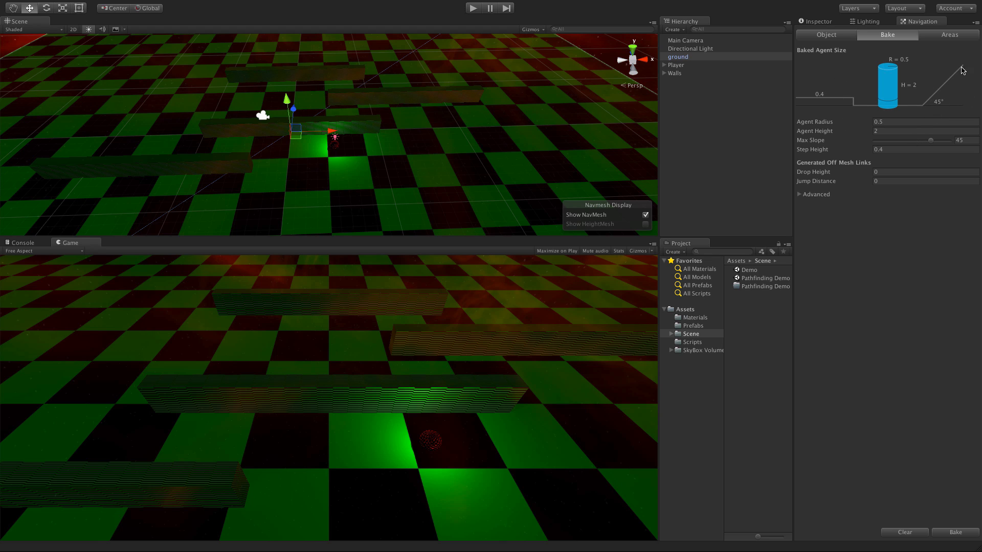
pyautogui.moveTo(911, 118)
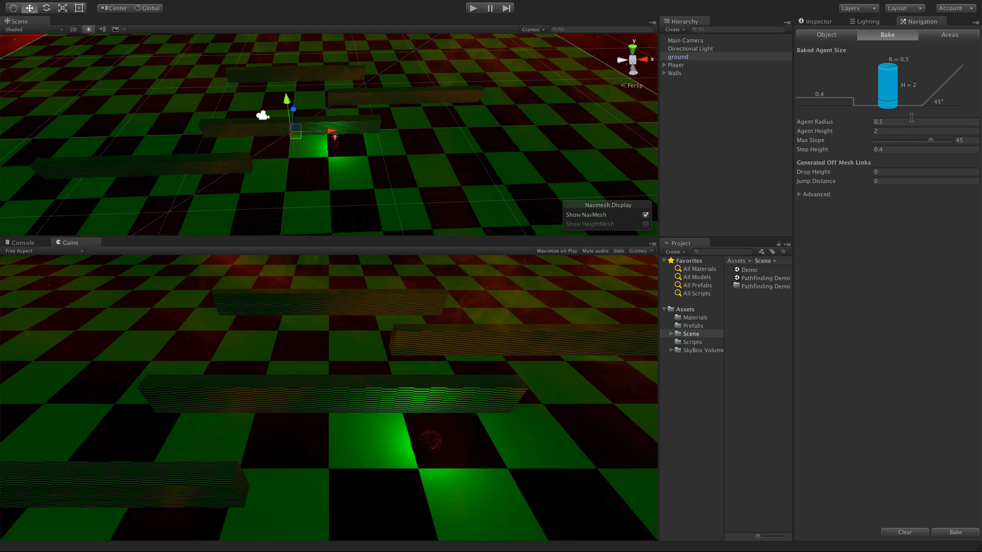
pyautogui.click(800, 195)
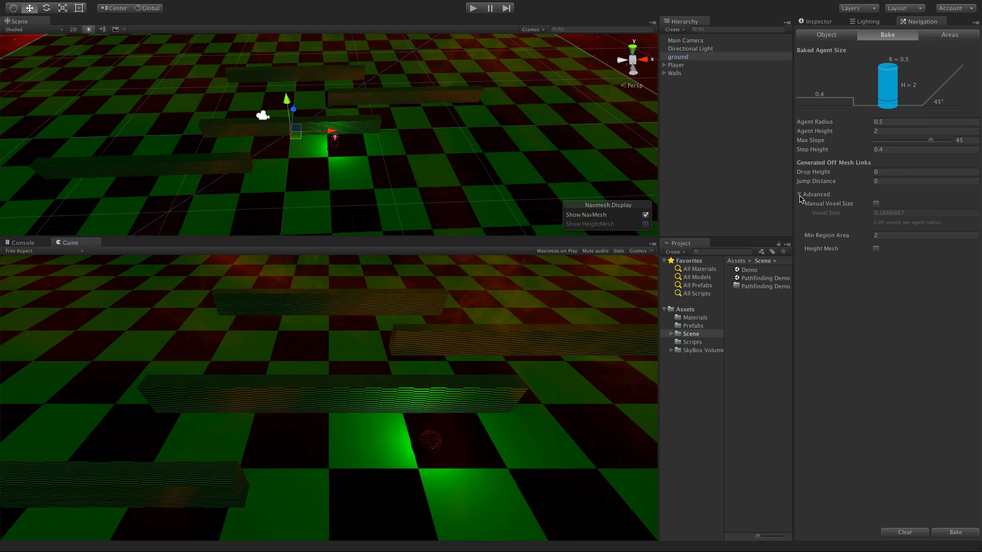
pyautogui.click(801, 194)
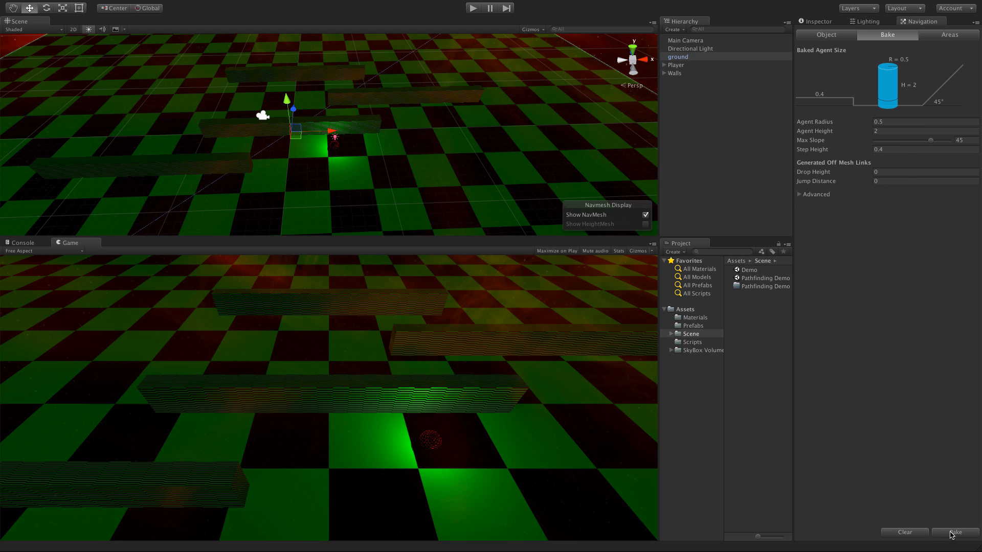
# Bake the NavMesh and orbit the Scene view to check coverage around the walls.
pyautogui.click(954, 532)
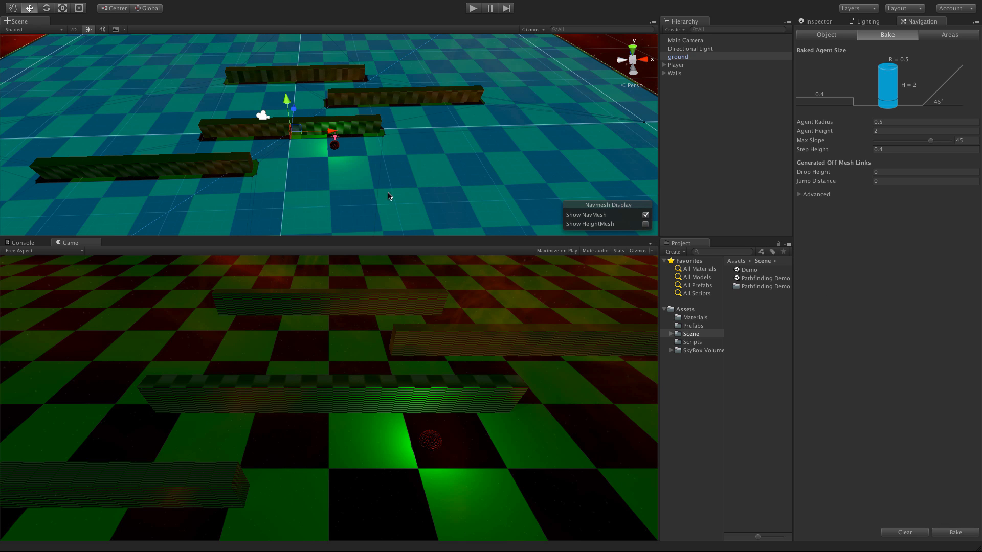
pyautogui.moveTo(504, 153)
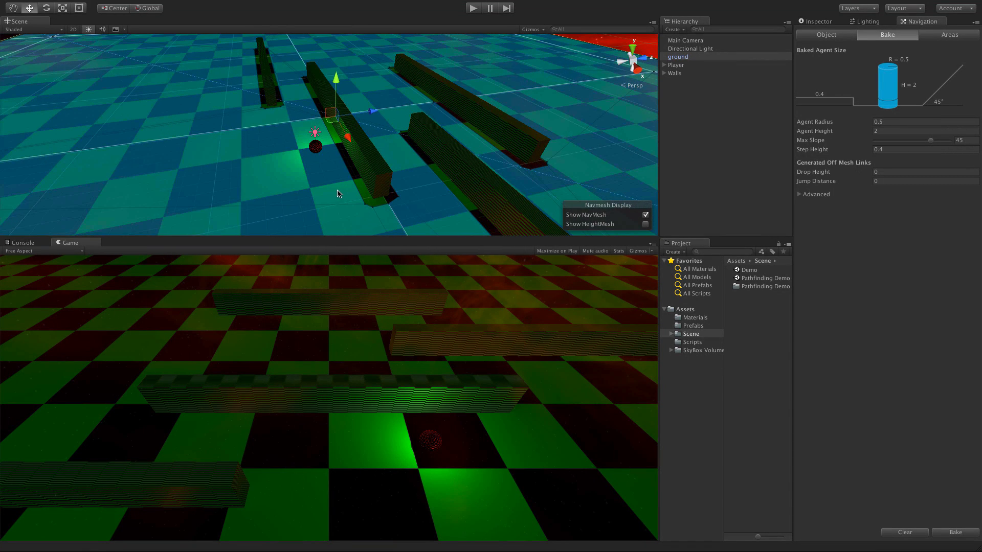
pyautogui.moveTo(338, 194); pyautogui.dragTo(354, 174)
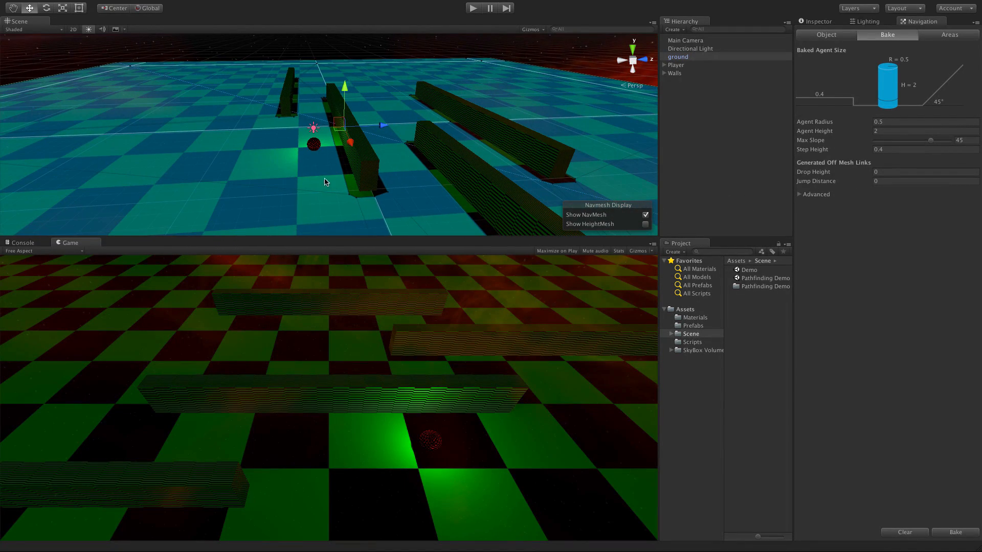
pyautogui.moveTo(327, 136)
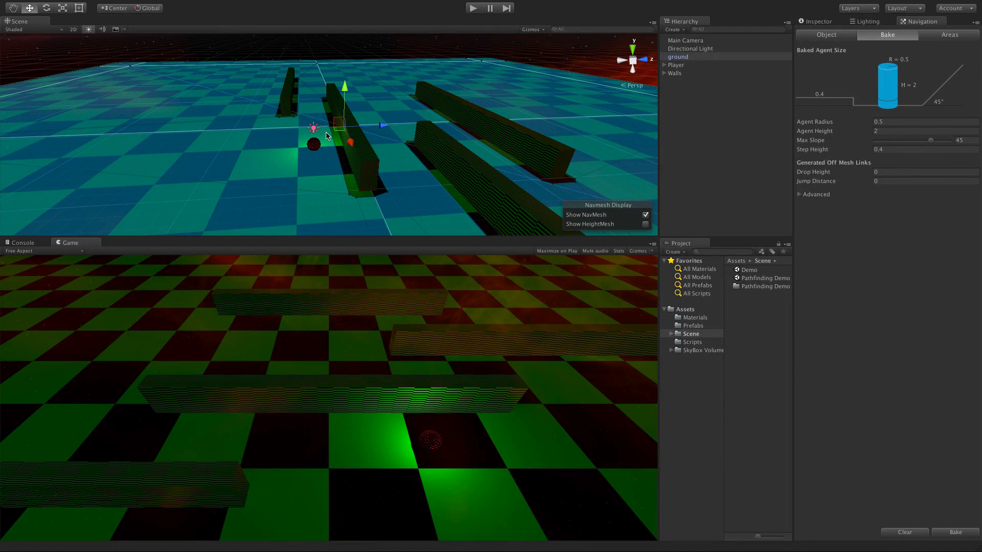
pyautogui.moveTo(881, 151)
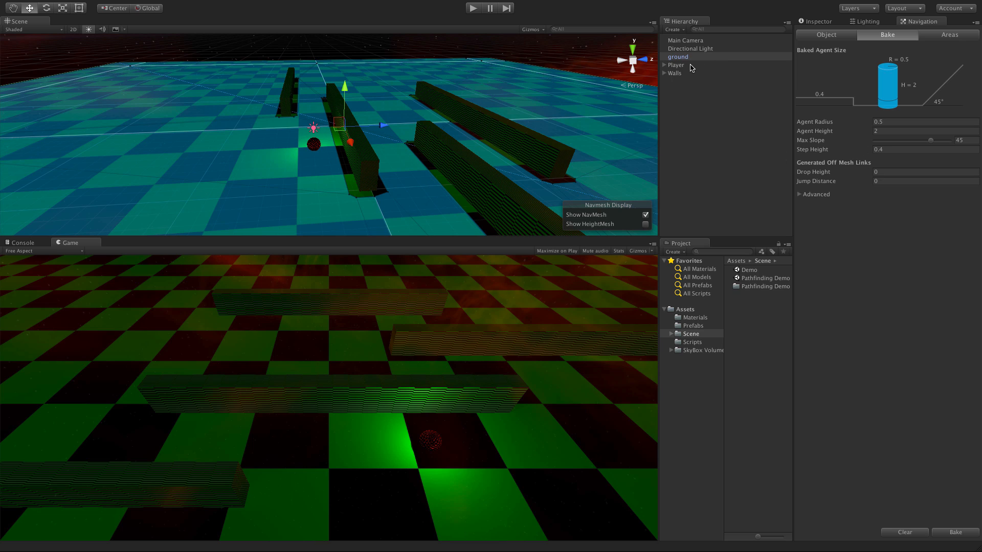
# Select Player, browse Assets/Scripts, and expand the PlayerMovementNavMesh script component.
pyautogui.click(676, 65)
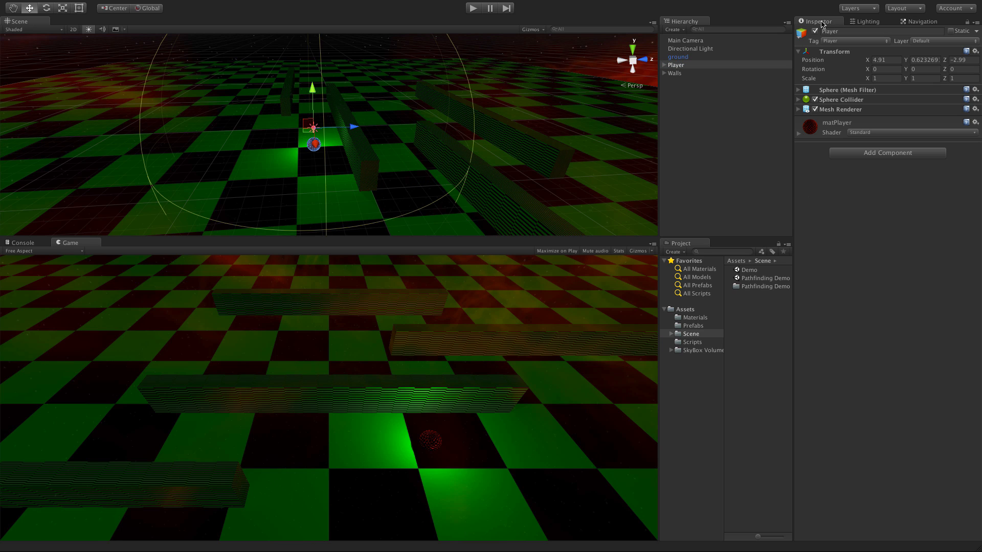
pyautogui.click(693, 326)
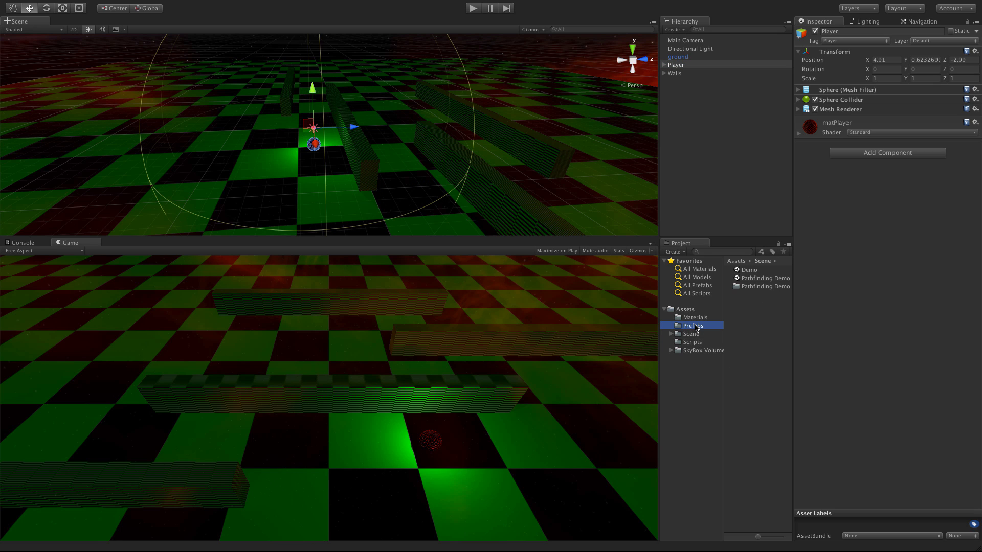
pyautogui.click(691, 342)
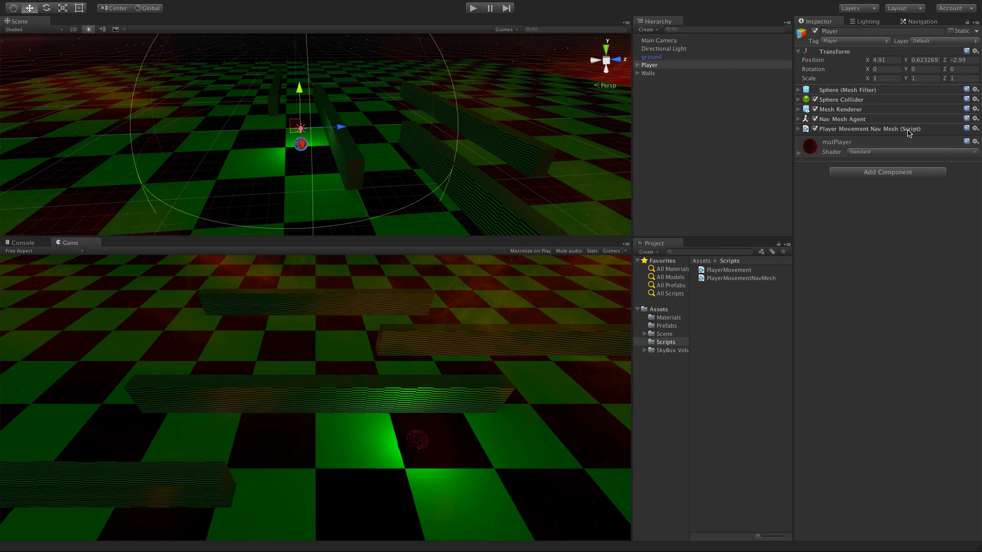
pyautogui.click(799, 128)
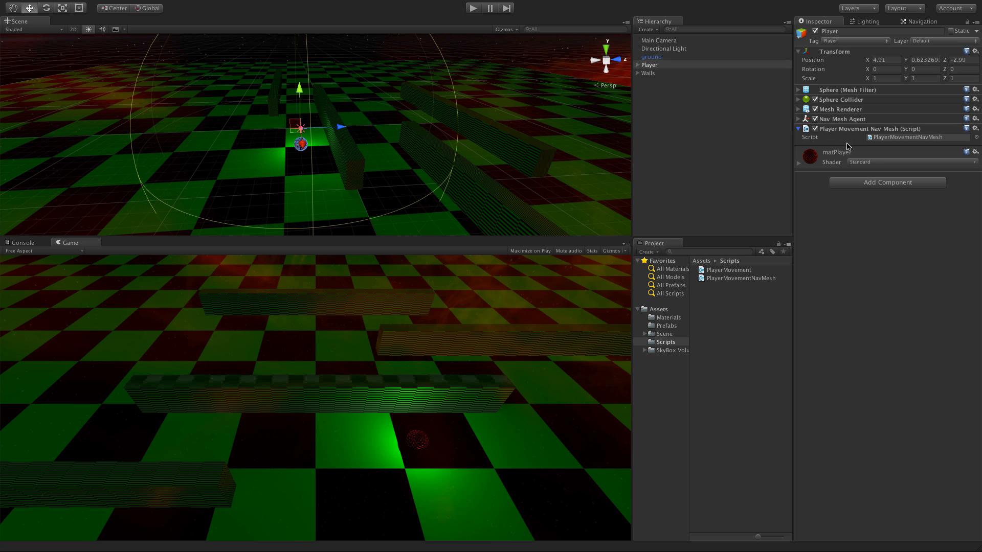
pyautogui.moveTo(802, 133)
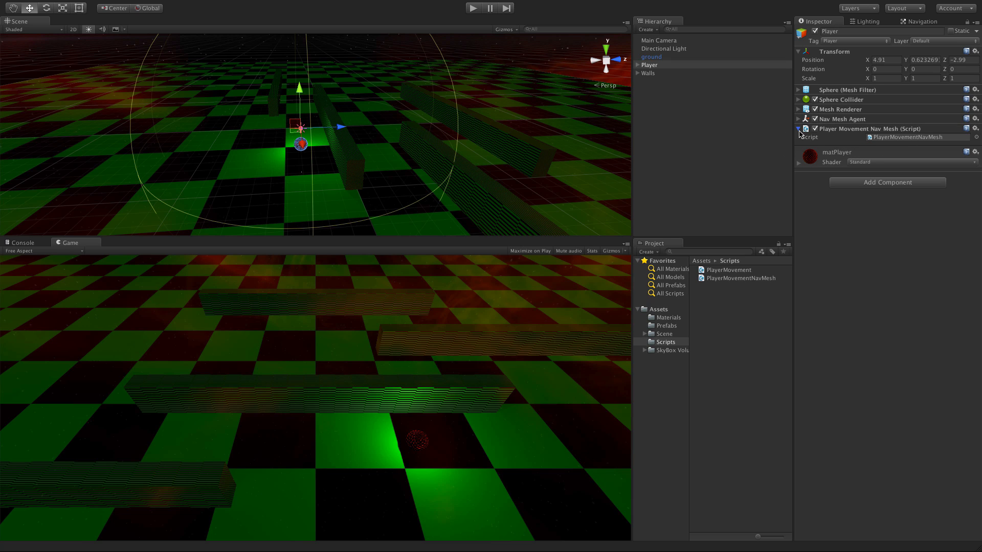
# Collapse the movement script to show Nav Mesh Agent speed 3.5 and acceleration 8.
pyautogui.click(798, 119)
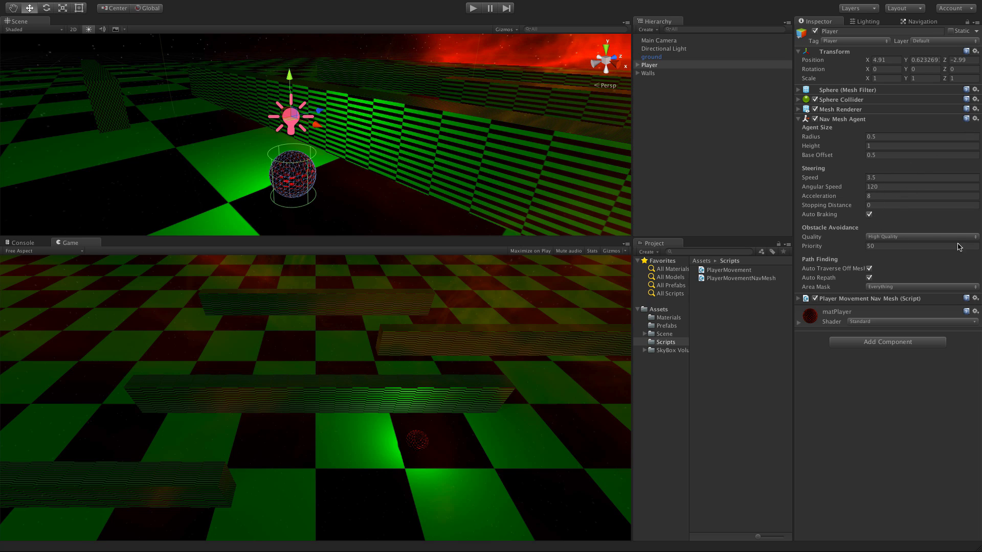
pyautogui.moveTo(838, 184)
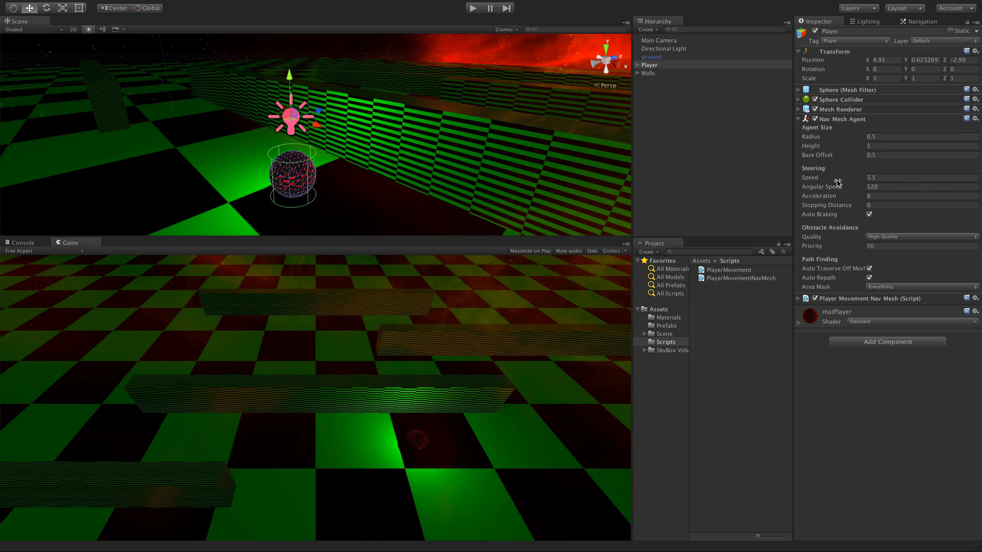
pyautogui.moveTo(850, 204)
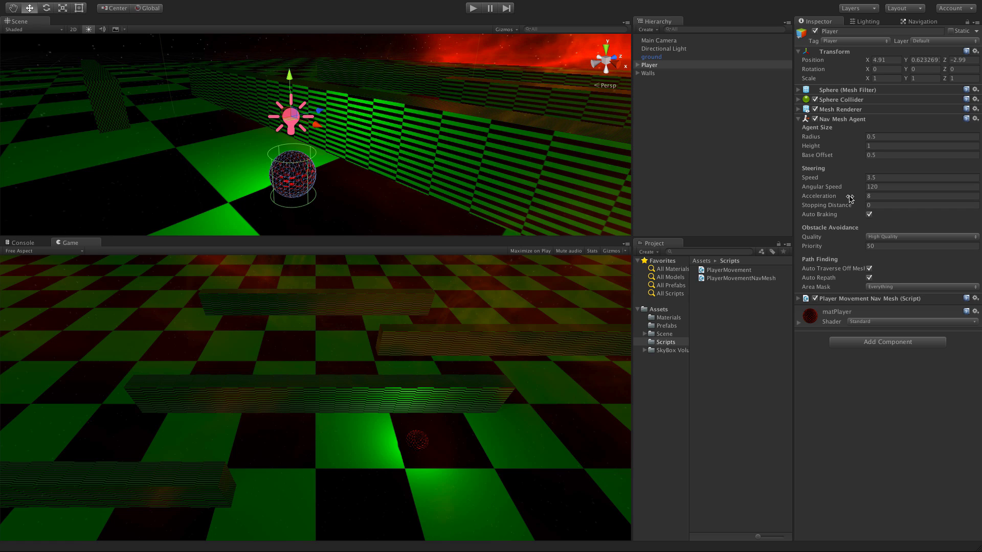
pyautogui.moveTo(861, 244)
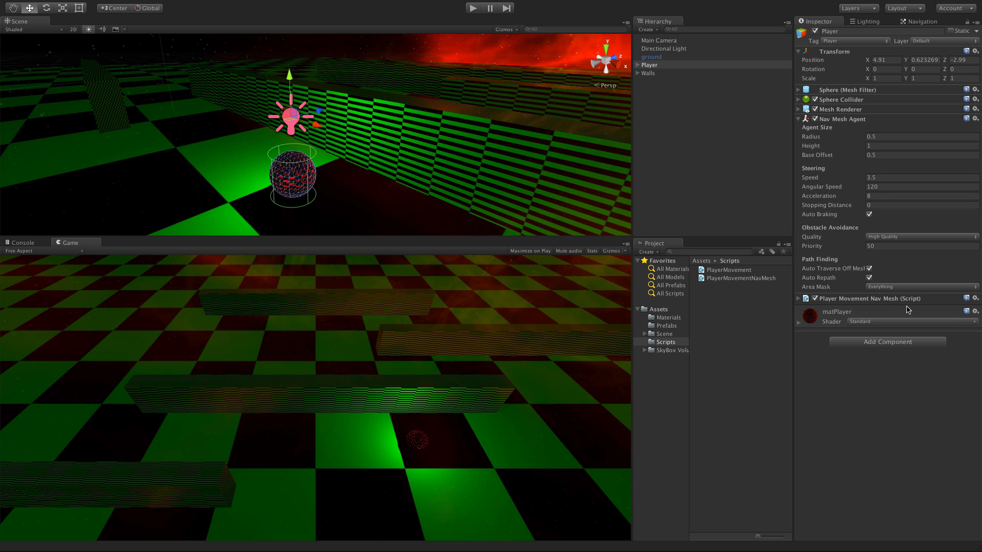
pyautogui.moveTo(931, 240)
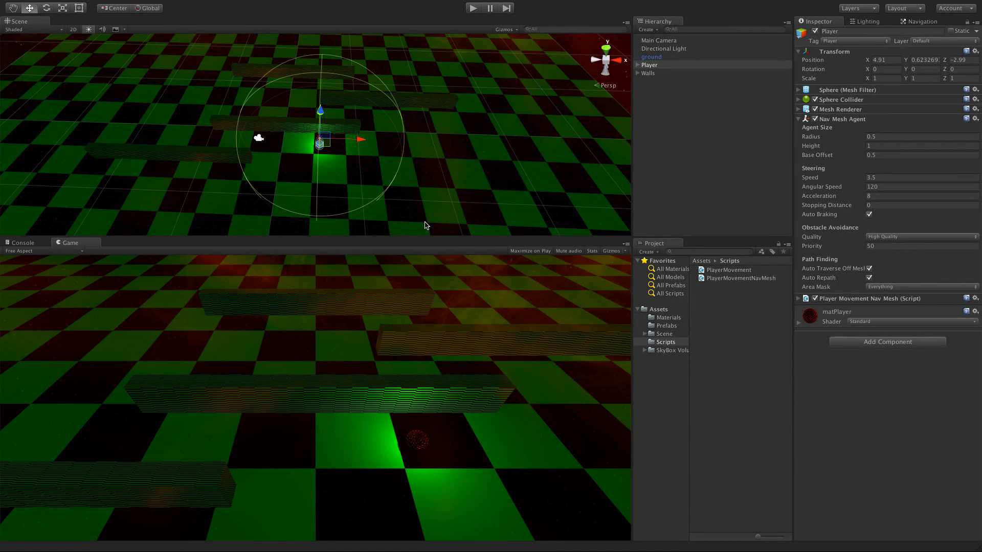
# Enter play mode and set the agent's Speed to 10 and Angular Speed to 25.
pyautogui.click(473, 8)
pyautogui.write('25')
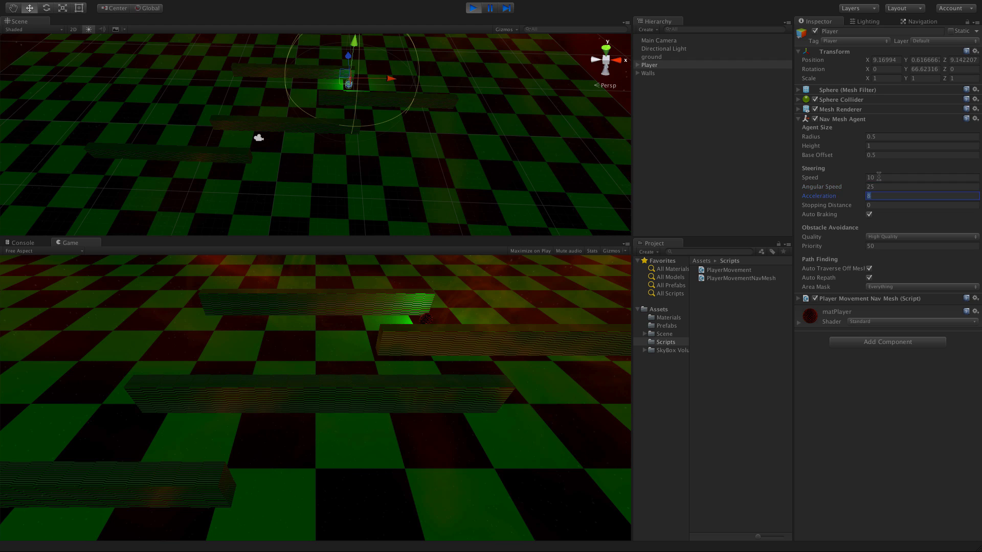
# Try acceleration 100, send the player to a destination, then settle acceleration at 50.
pyautogui.write('100')
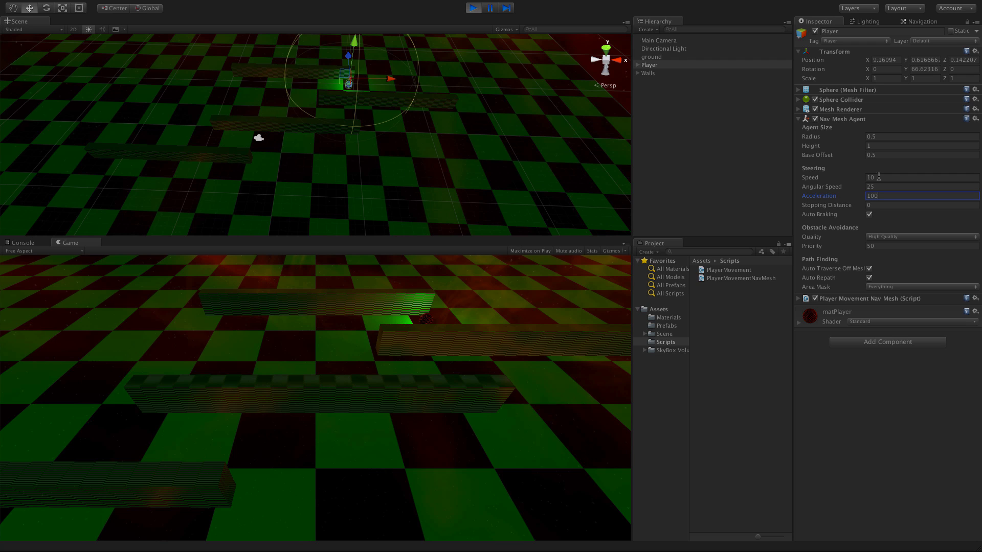
pyautogui.click(921, 205)
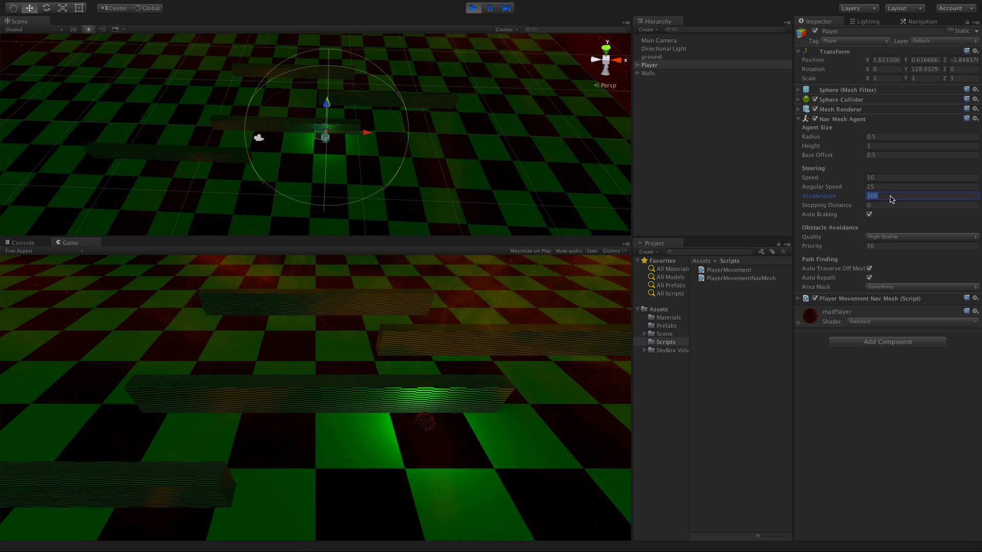
pyautogui.write('50')
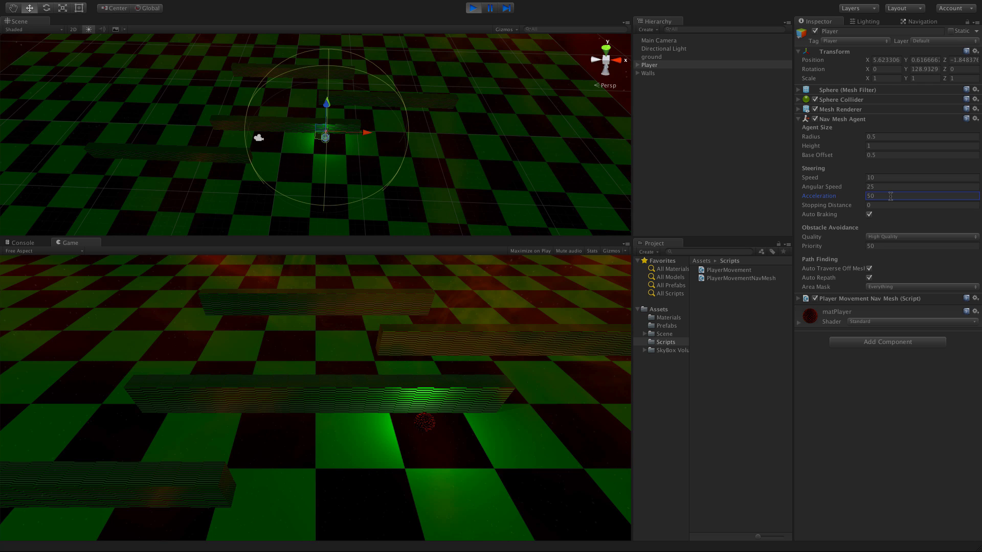